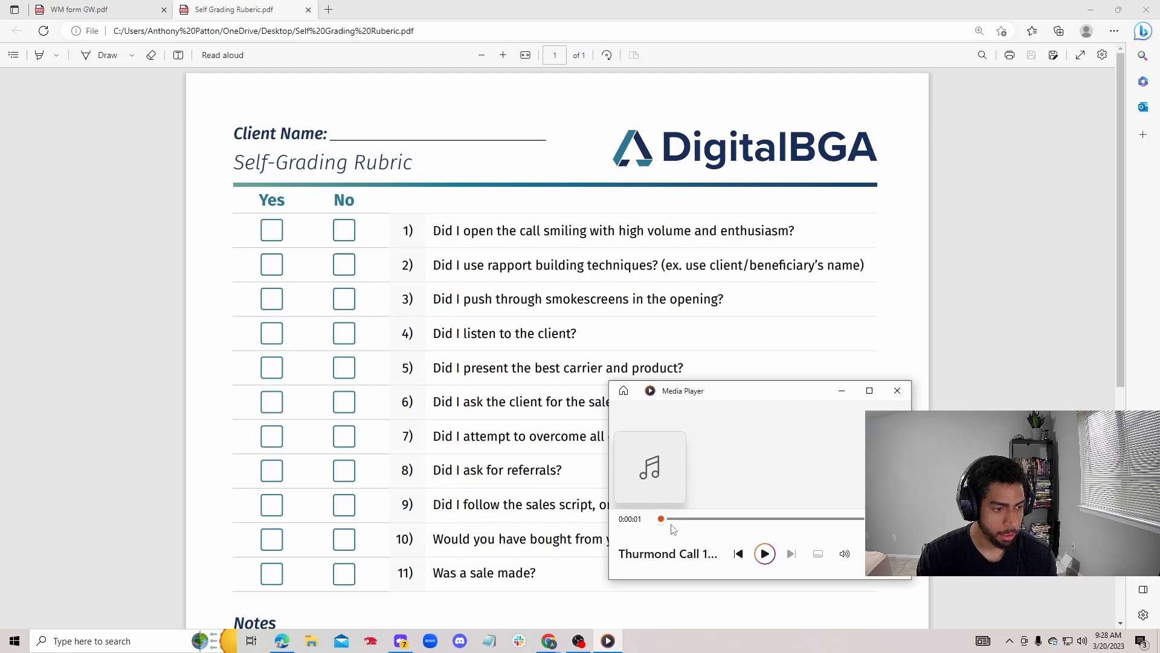
pyautogui.moveTo(731, 529)
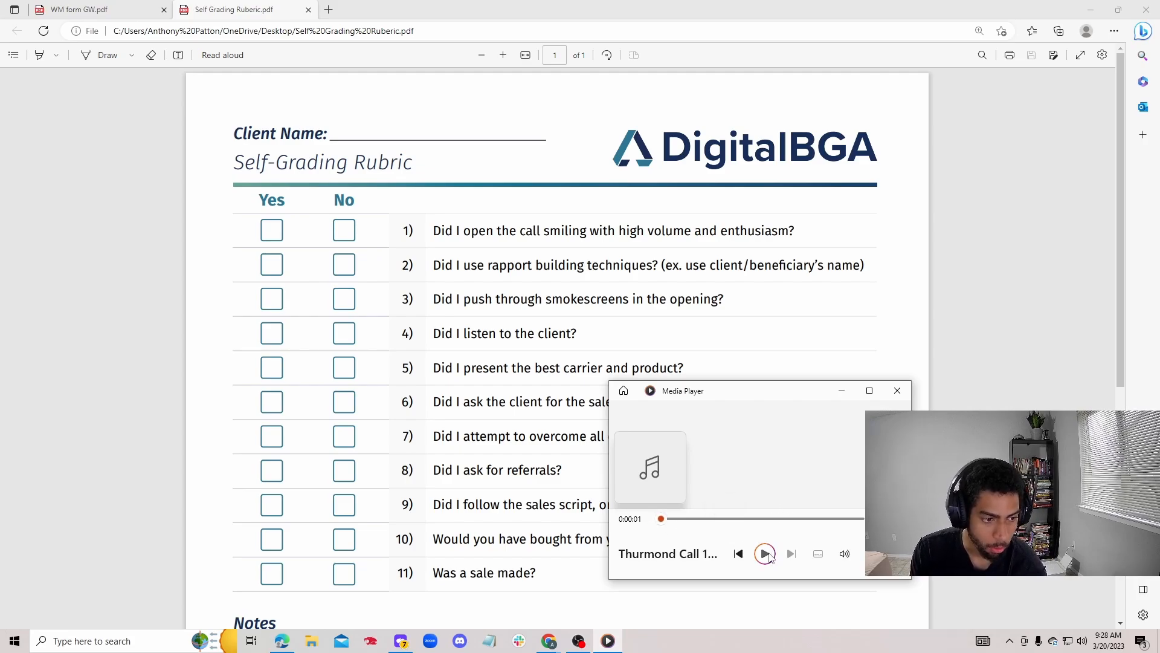
# Start playing the Thurmond sales call recording from the beginning
pyautogui.click(765, 554)
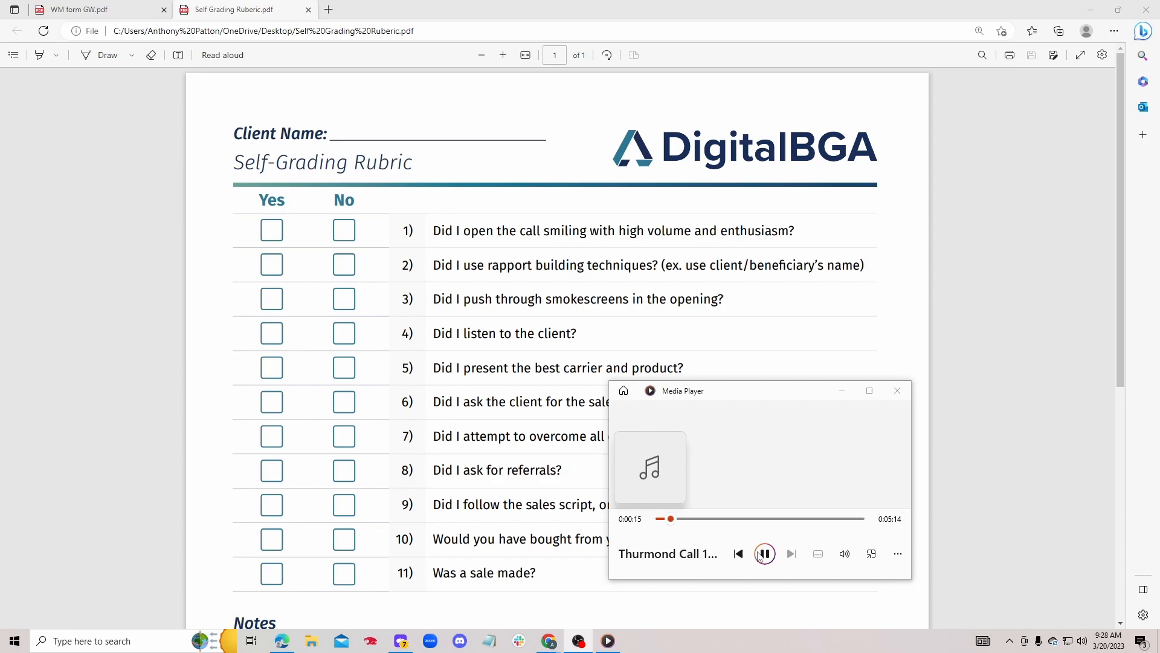
# Pause the Thurmond call recording at 16 seconds
pyautogui.click(765, 554)
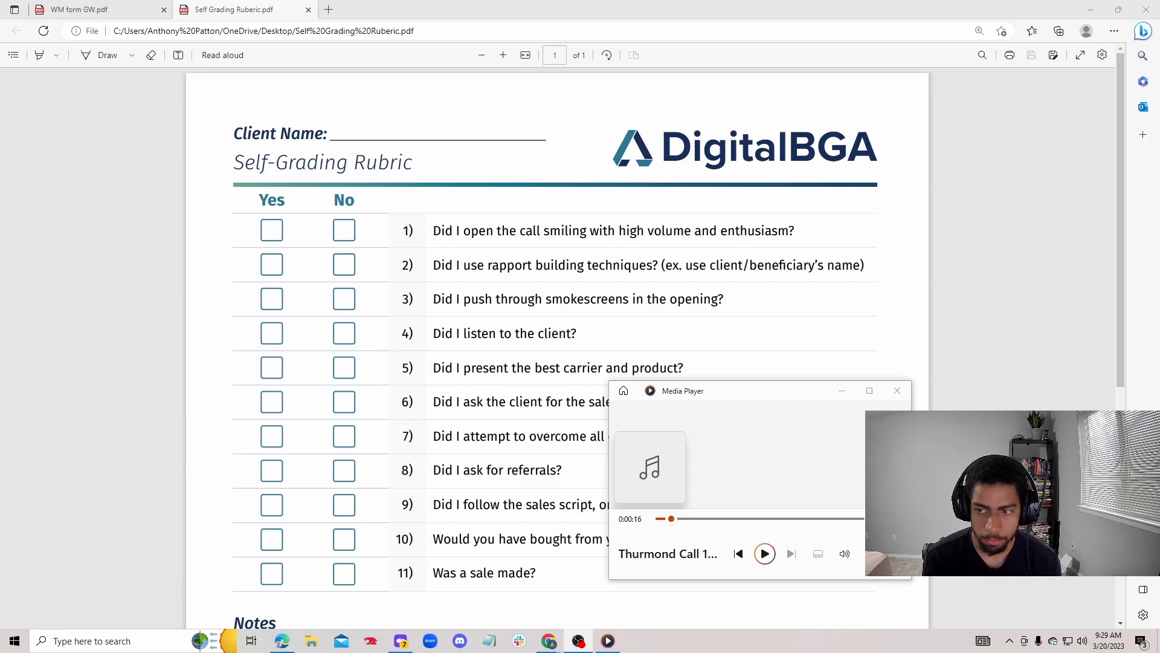
pyautogui.moveTo(673, 518)
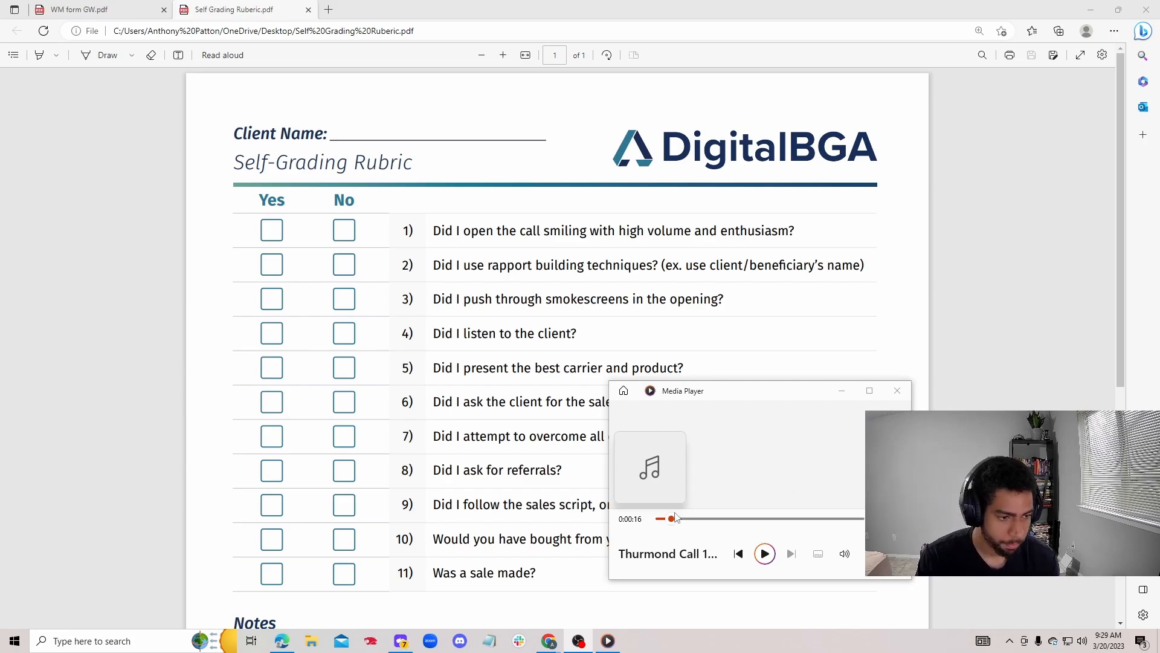
pyautogui.click(765, 553)
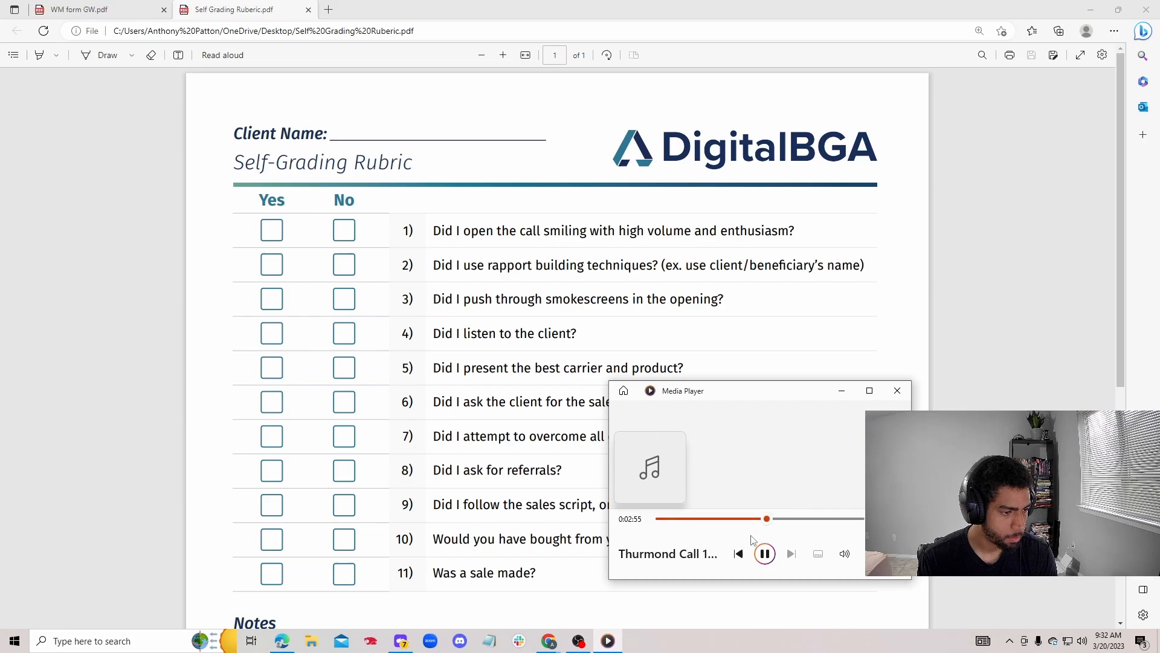
pyautogui.moveTo(765, 553)
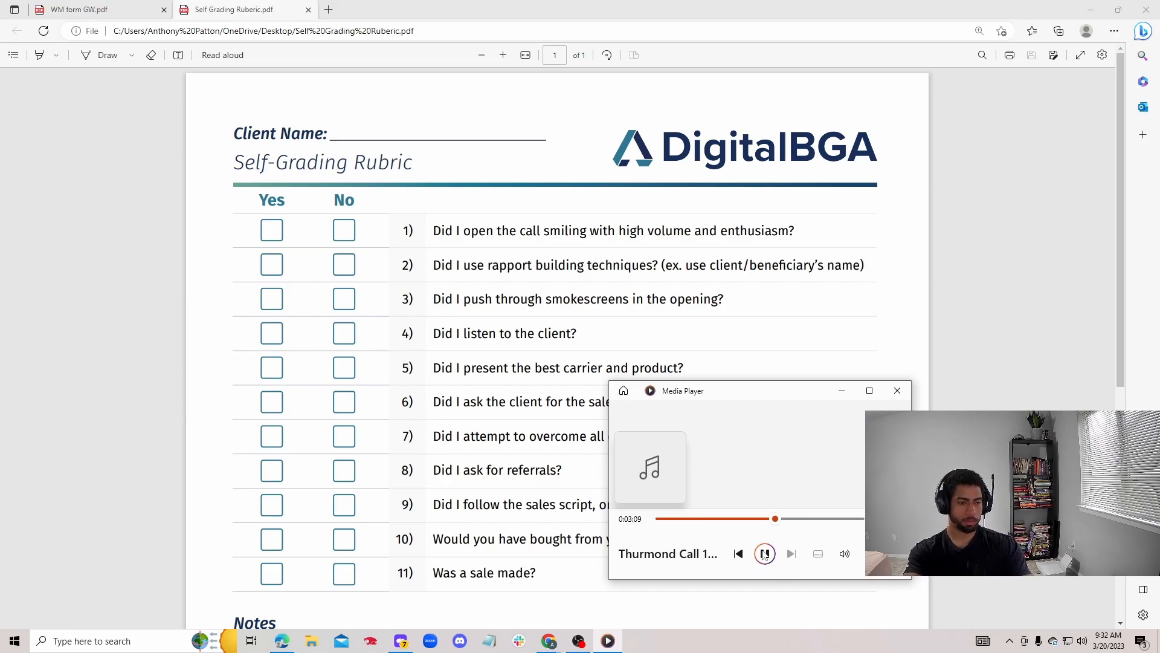
# Resume the Thurmond call recording, letting it play past 3:20
pyautogui.click(765, 553)
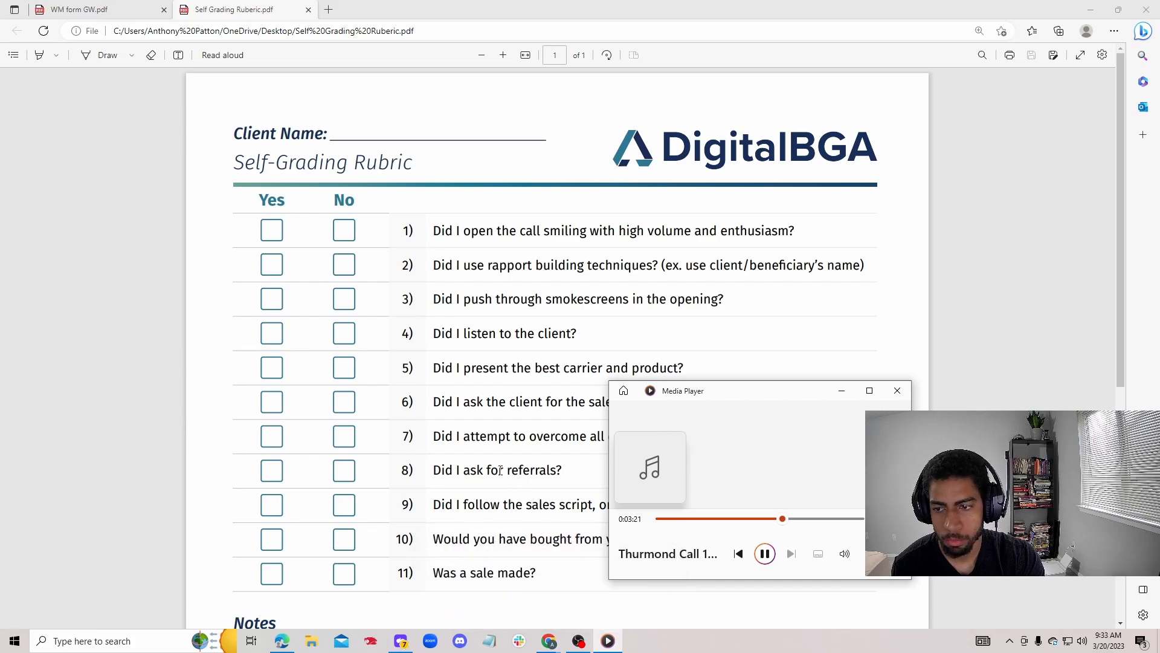
pyautogui.moveTo(547, 640)
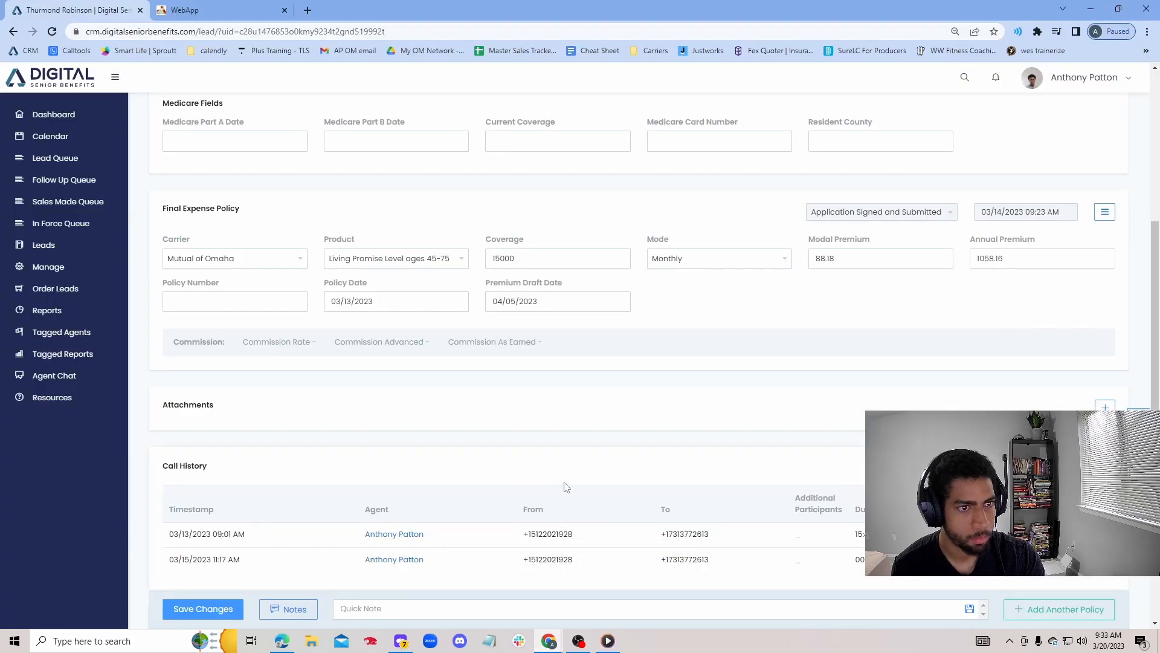
pyautogui.moveTo(818, 282)
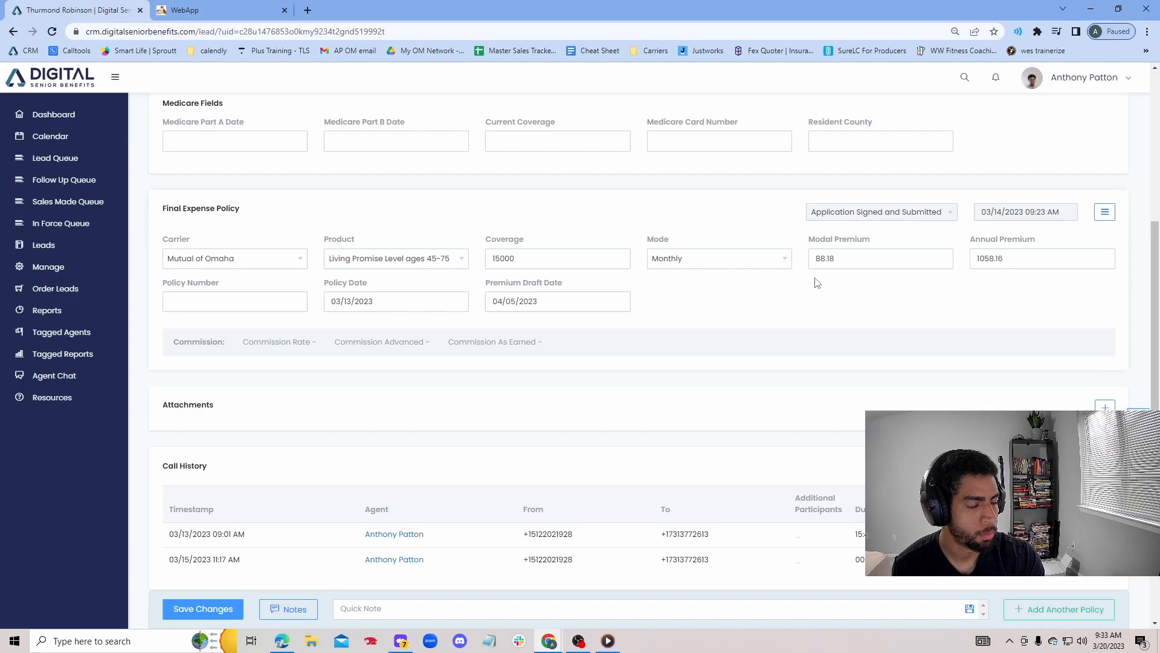
pyautogui.moveTo(819, 282)
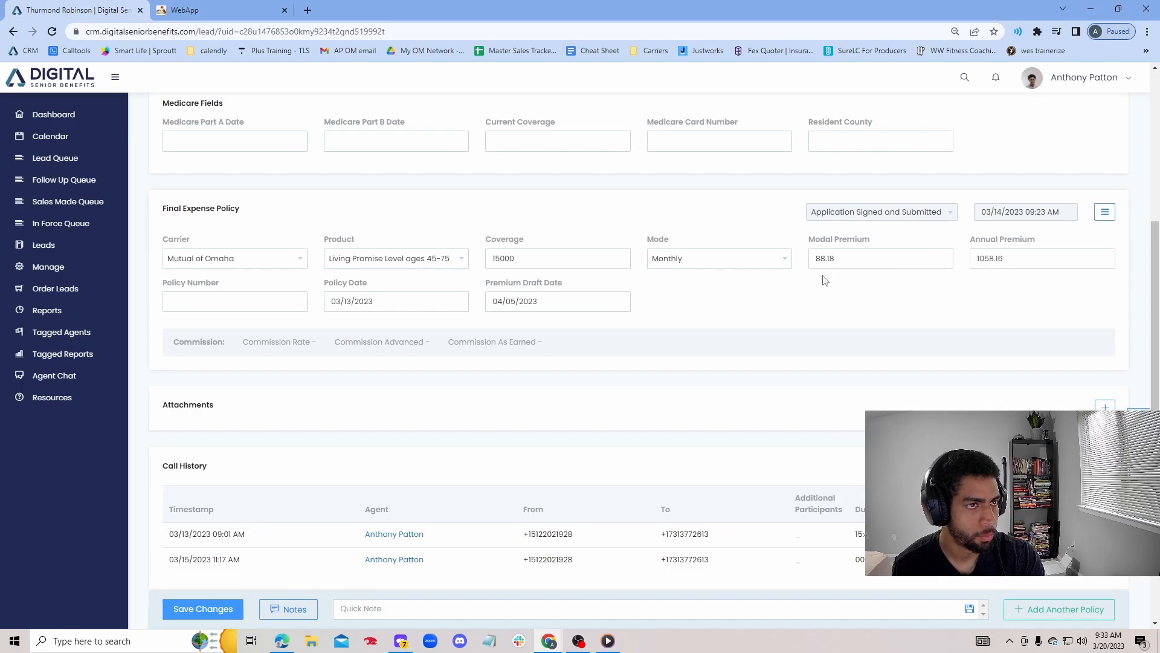
pyautogui.moveTo(688, 372)
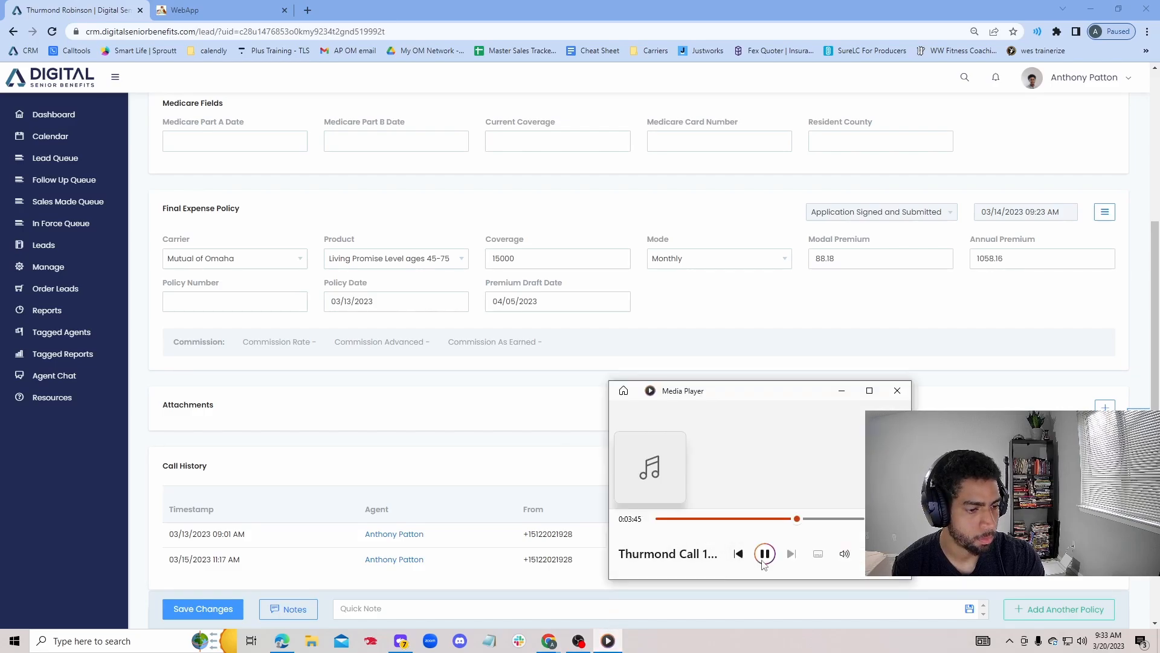
# Pause the Thurmond call playback beside the CRM lead record
pyautogui.click(765, 554)
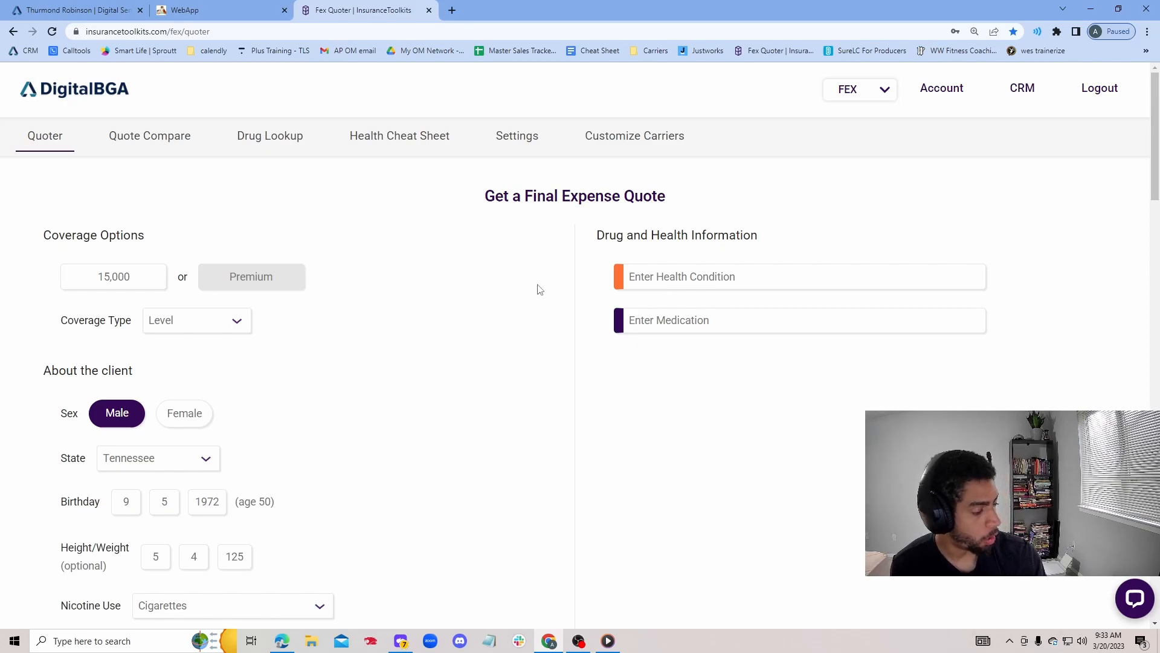
pyautogui.moveTo(594, 304)
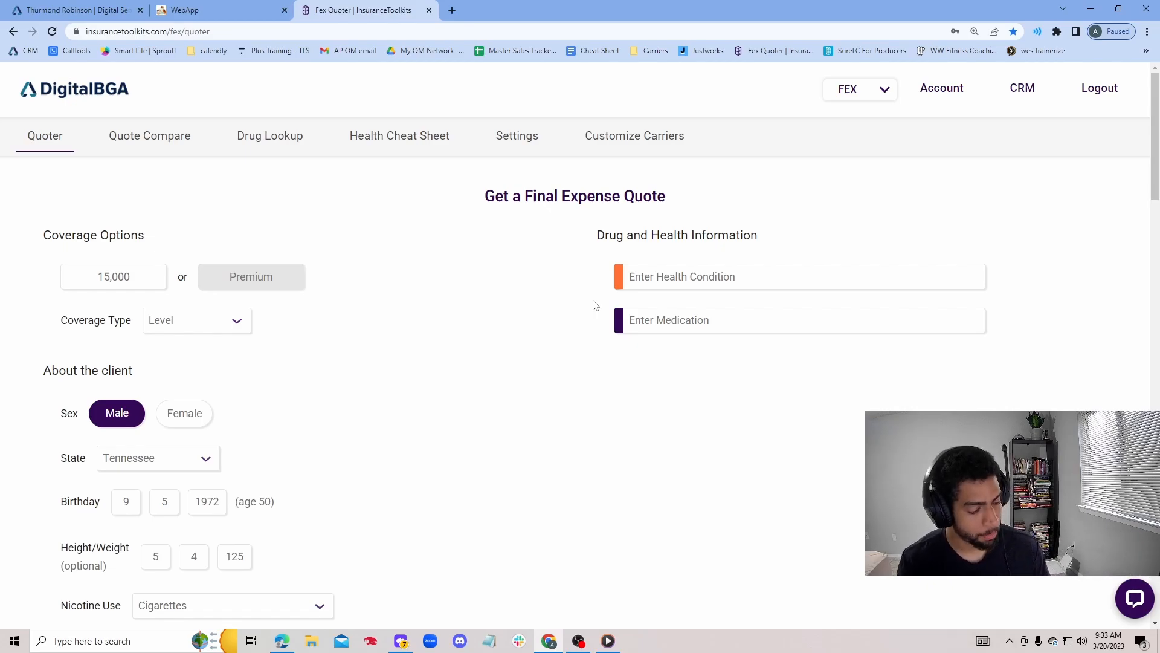
pyautogui.moveTo(640, 161)
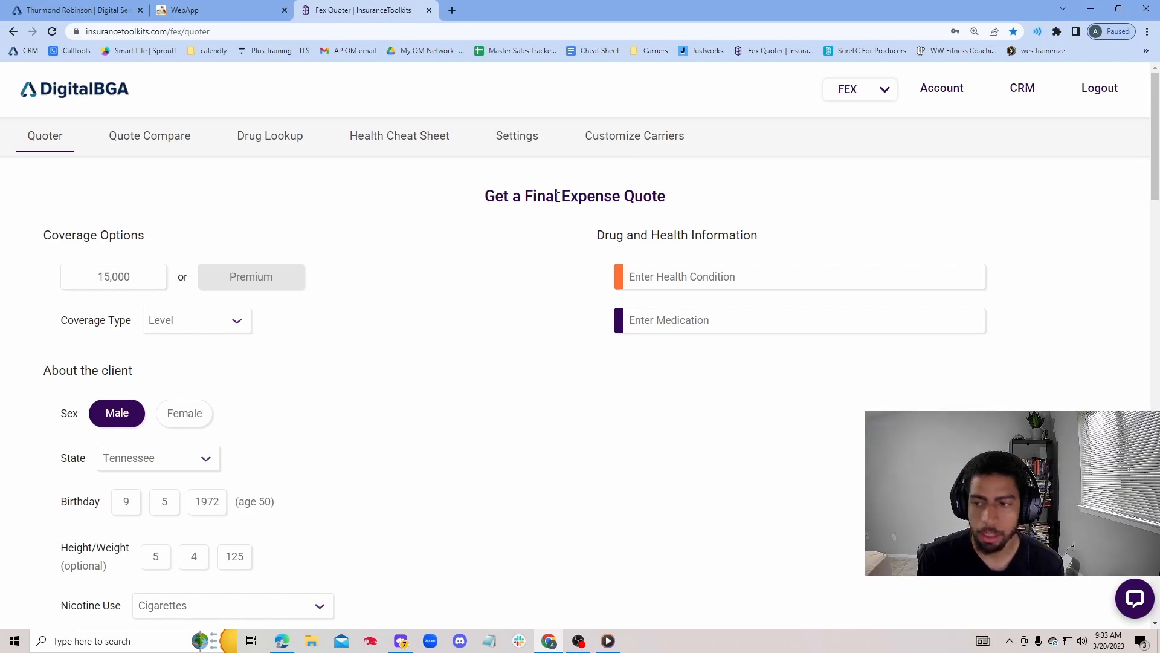
pyautogui.moveTo(539, 198)
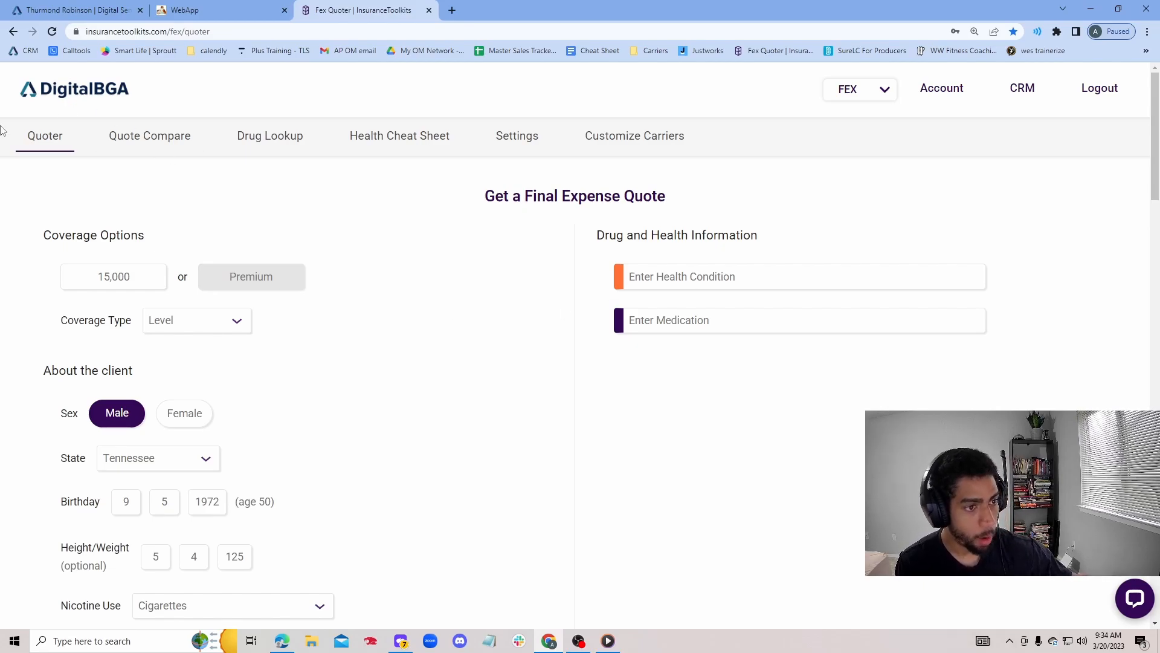
pyautogui.moveTo(158, 481)
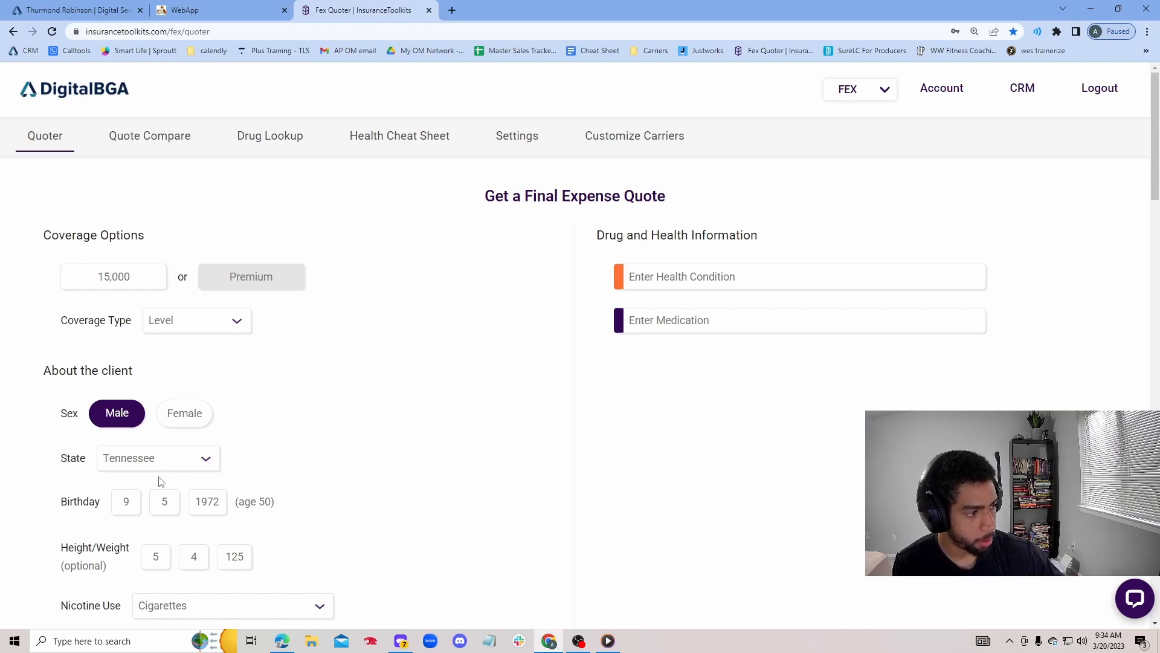
# Scroll the Fex Quoter form to reveal cigarette nicotine use and bank draft payment
pyautogui.scroll(-3)
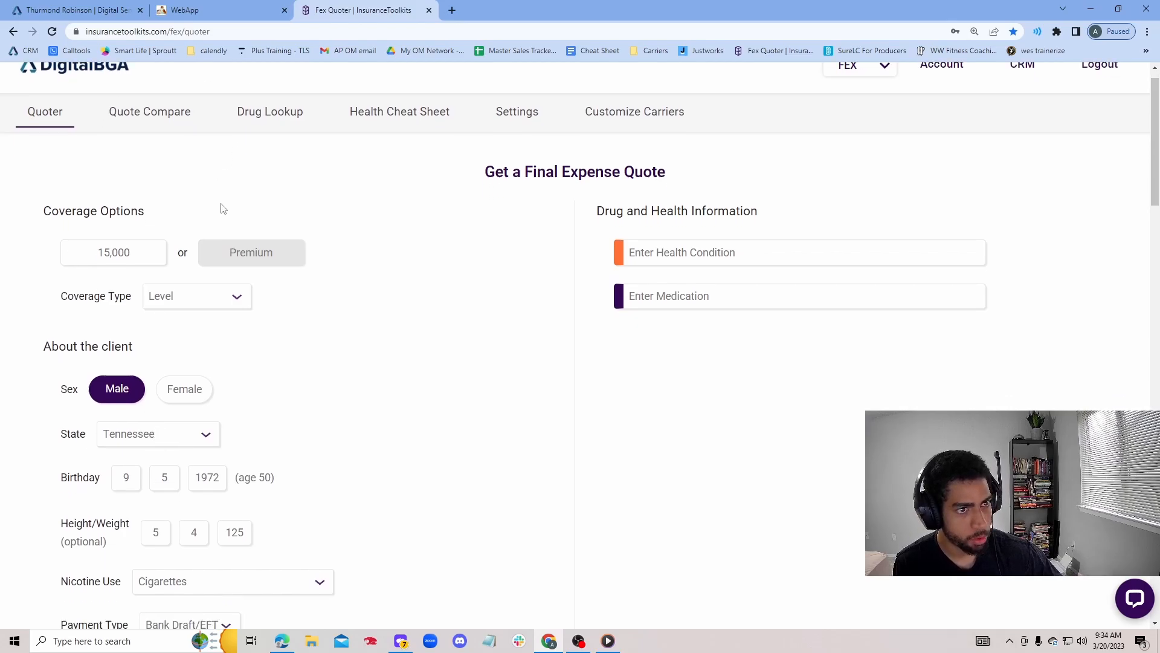
pyautogui.scroll(-3)
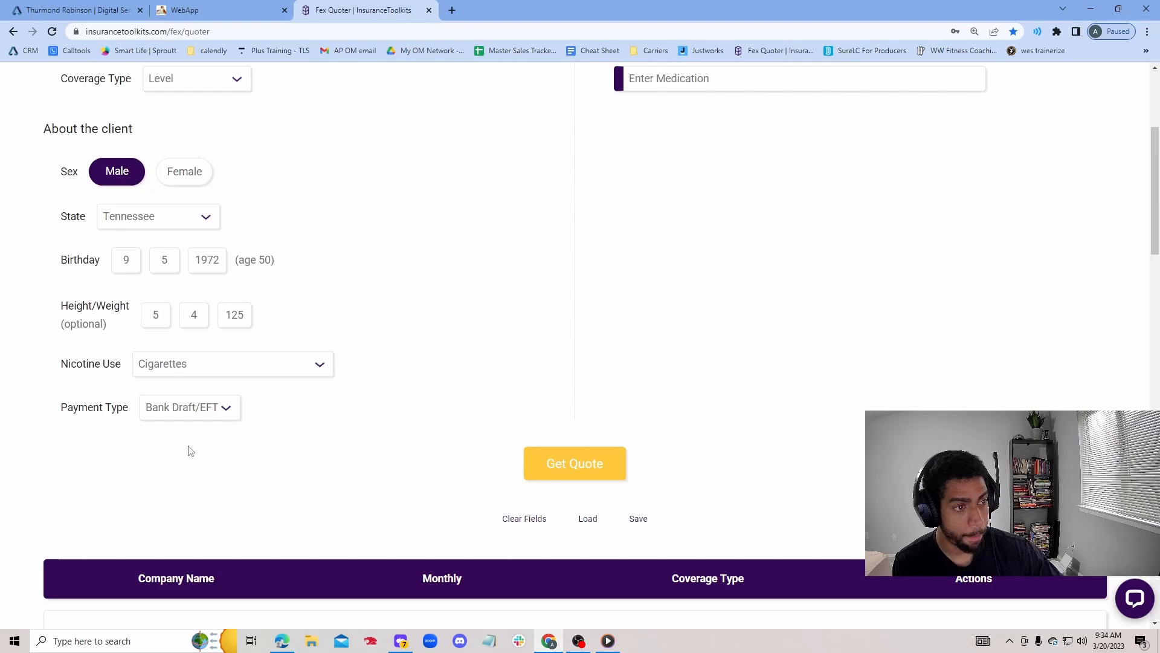
# Get carrier quotes, browse results led by Mutual of Omaha at $55.80, and reopen Media Player
pyautogui.click(575, 463)
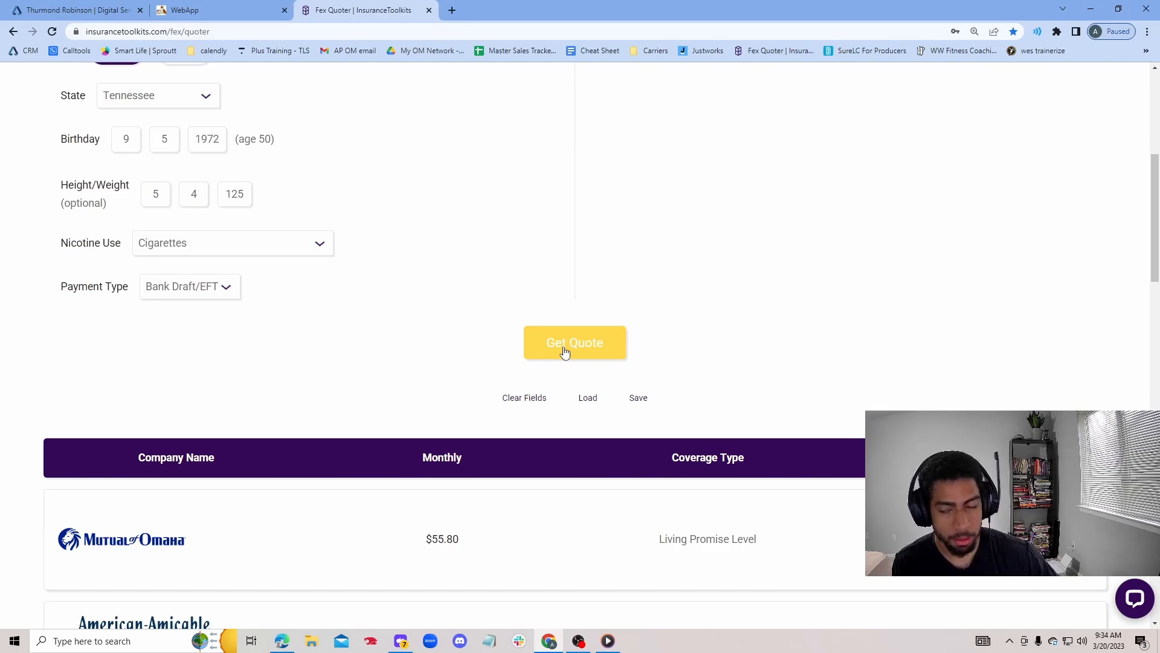
pyautogui.scroll(-3)
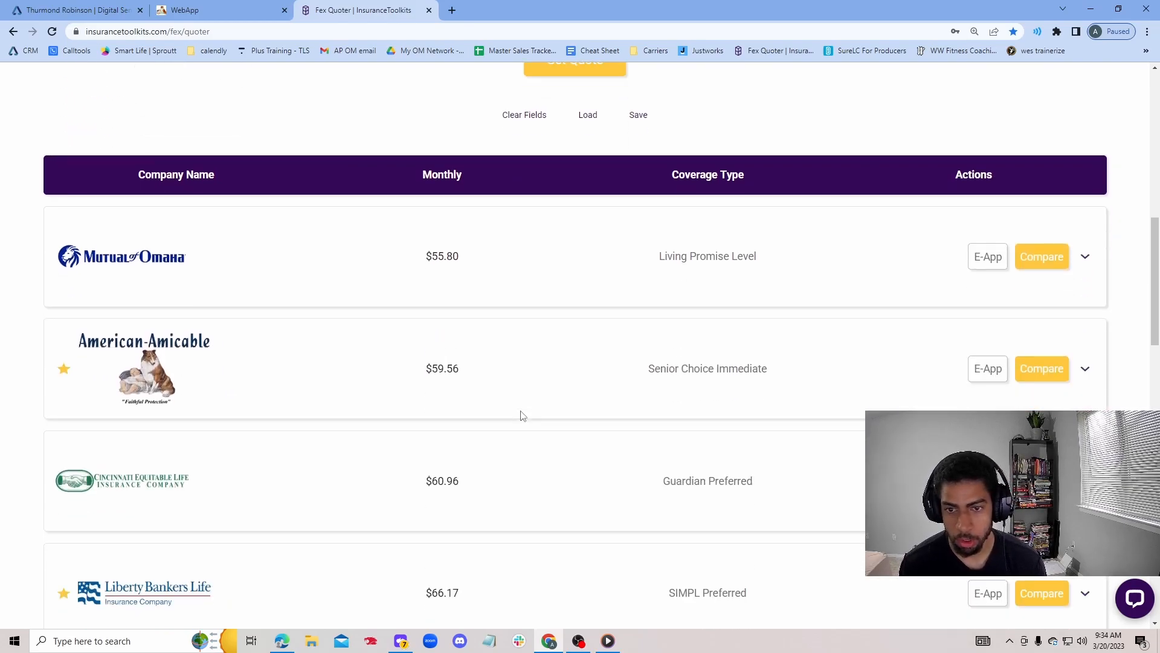
pyautogui.scroll(-3)
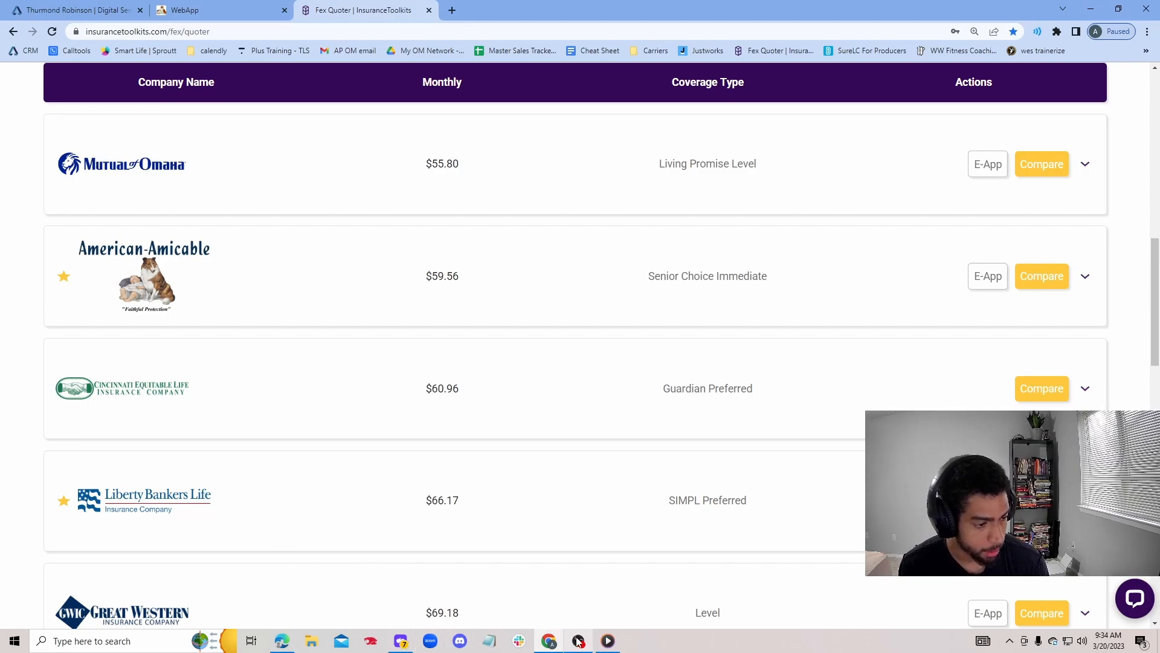
pyautogui.click(578, 641)
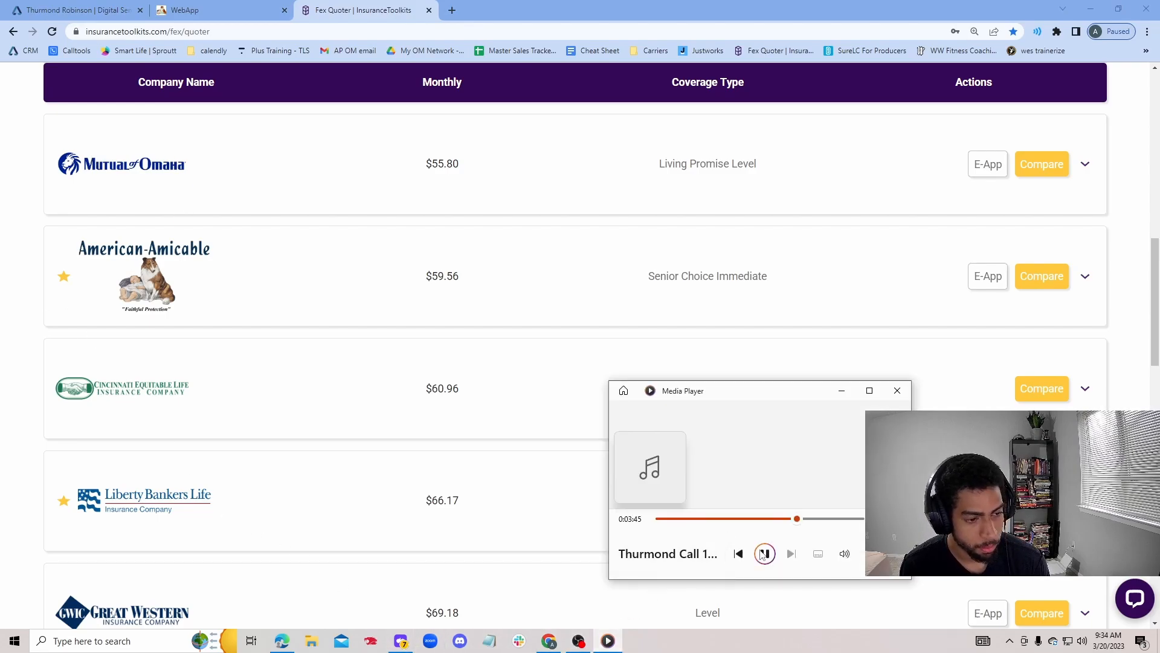
# Resume the sales call at 3:45 and scroll the quoter back to the client profile
pyautogui.click(764, 553)
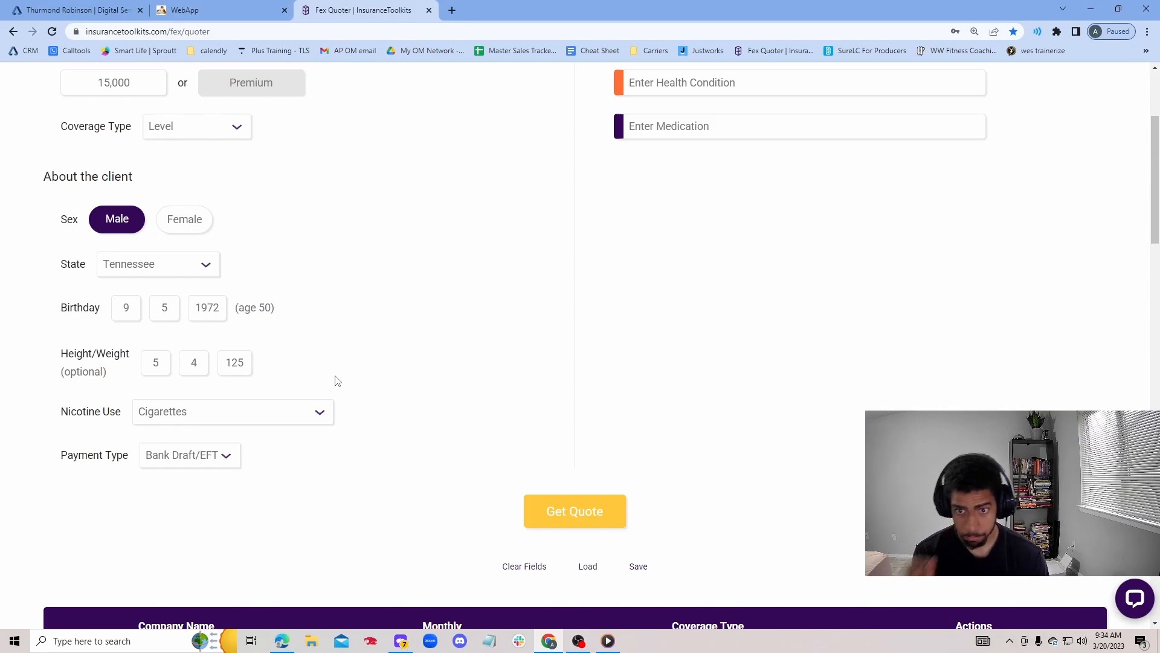
pyautogui.moveTo(682, 529)
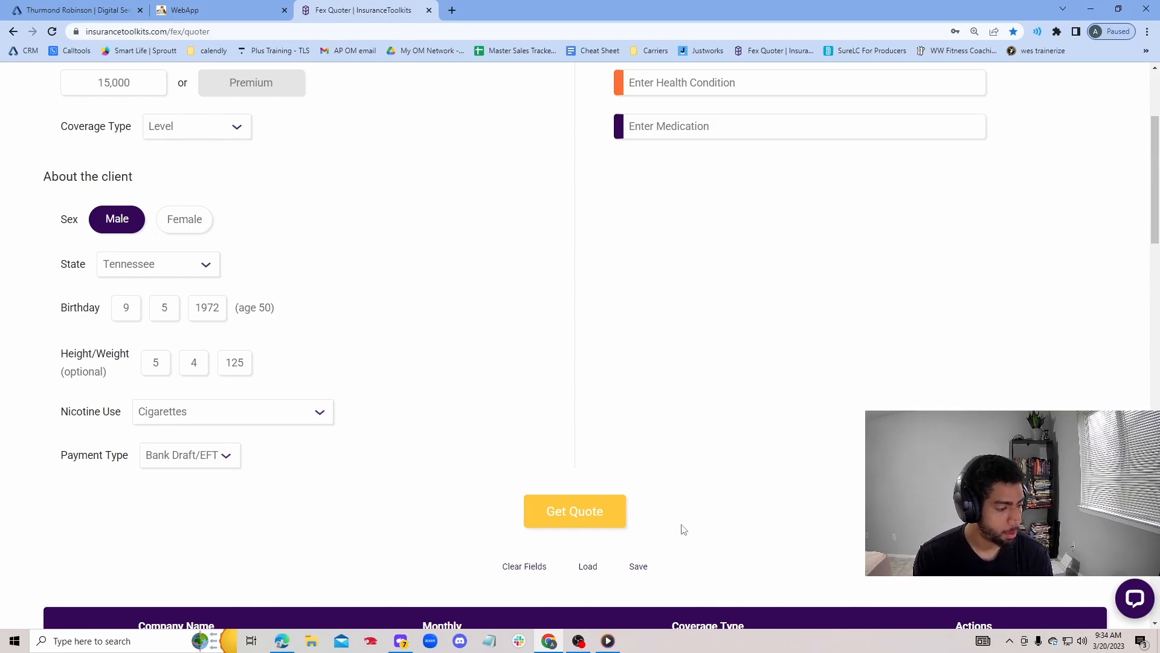
pyautogui.moveTo(507, 421)
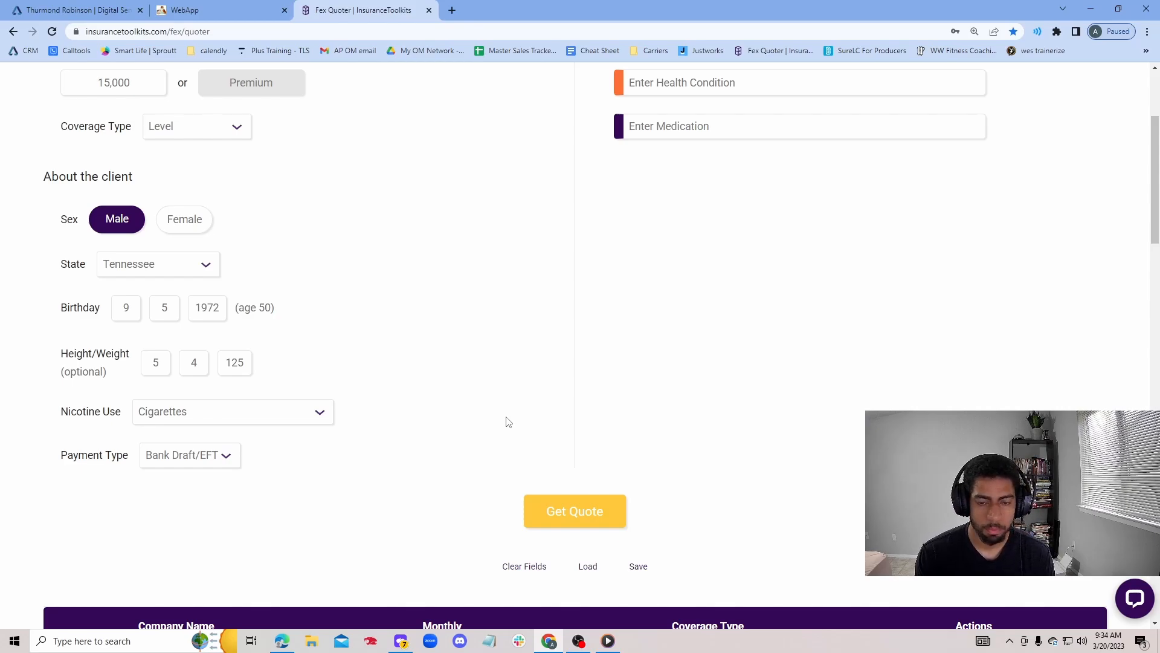
pyautogui.moveTo(666, 500)
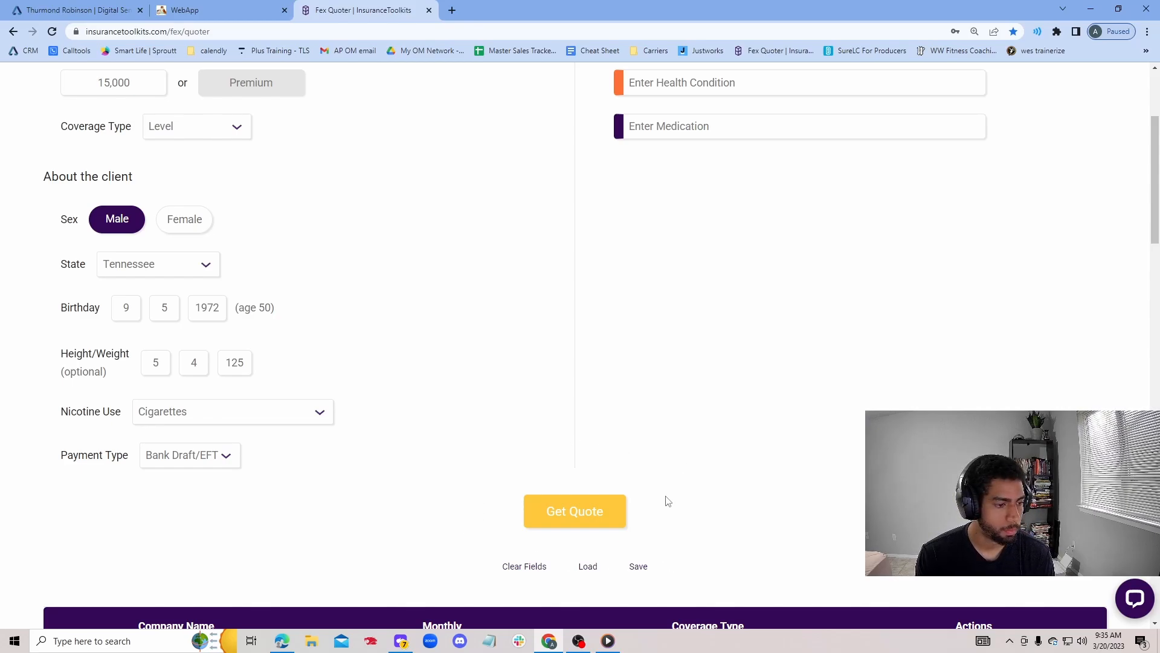
pyautogui.scroll(-3)
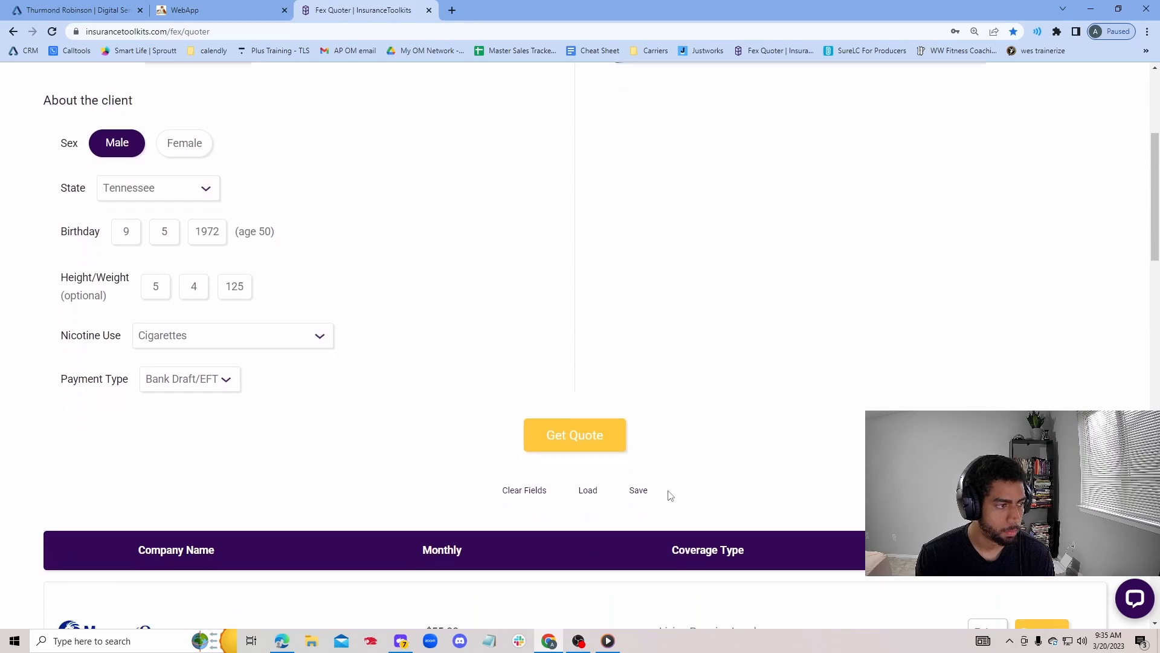
# Rerun Get Quote so the client form and Mutual of Omaha's $55.80 quote appear together
pyautogui.click(575, 434)
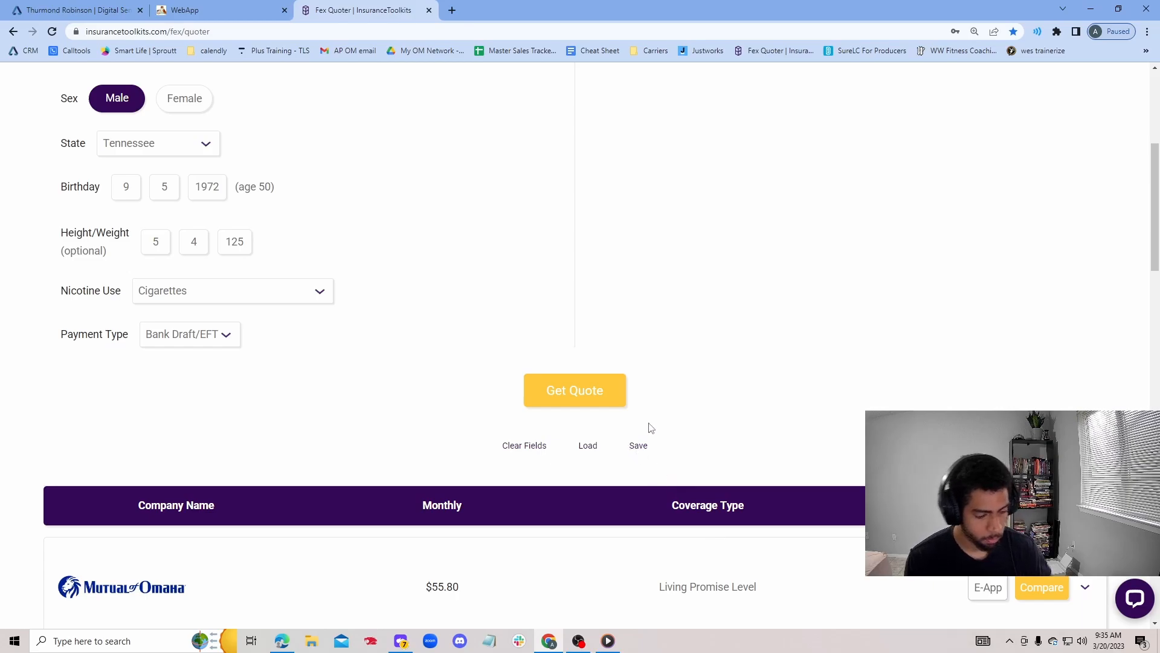
pyautogui.moveTo(668, 464)
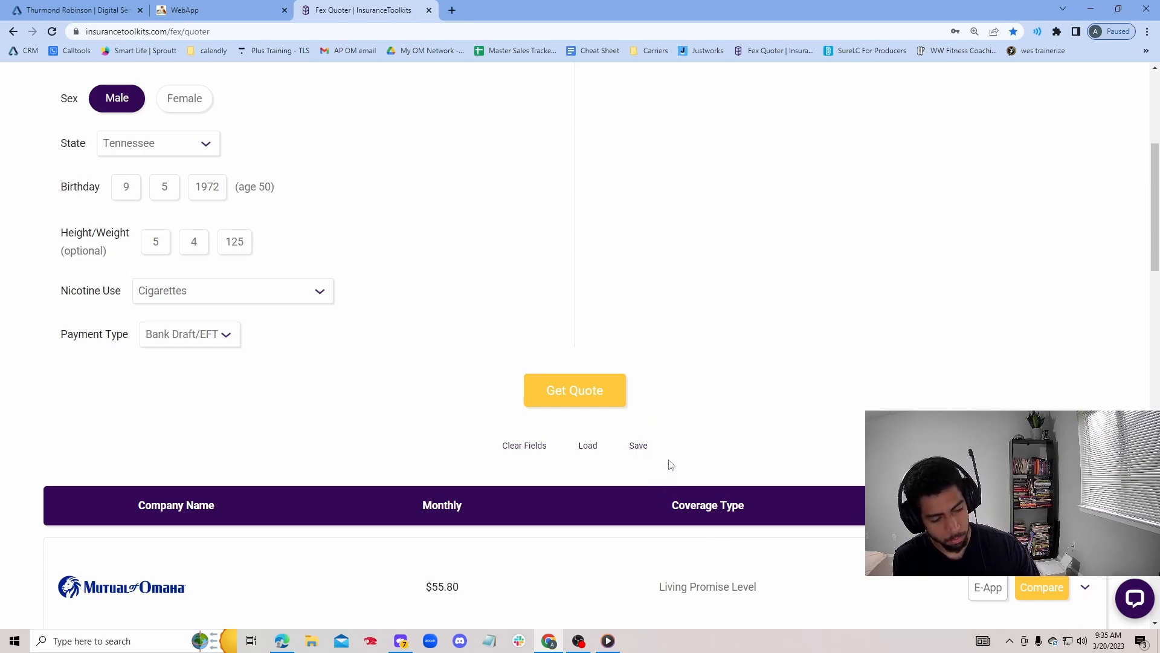
pyautogui.moveTo(529, 393)
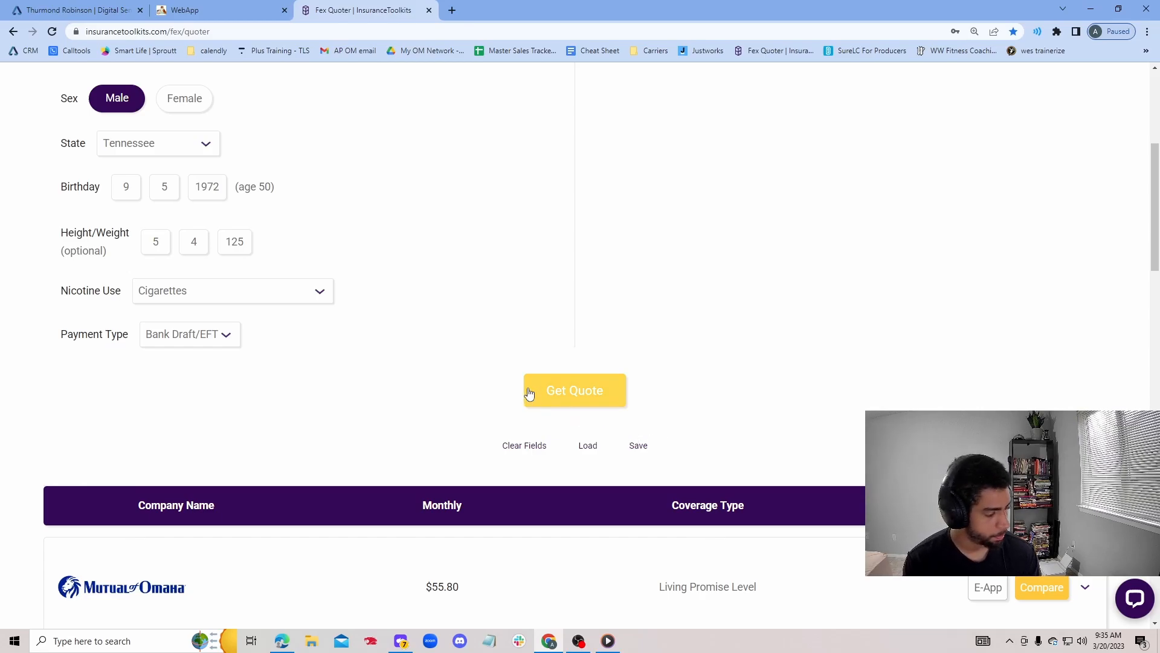
pyautogui.moveTo(490, 441)
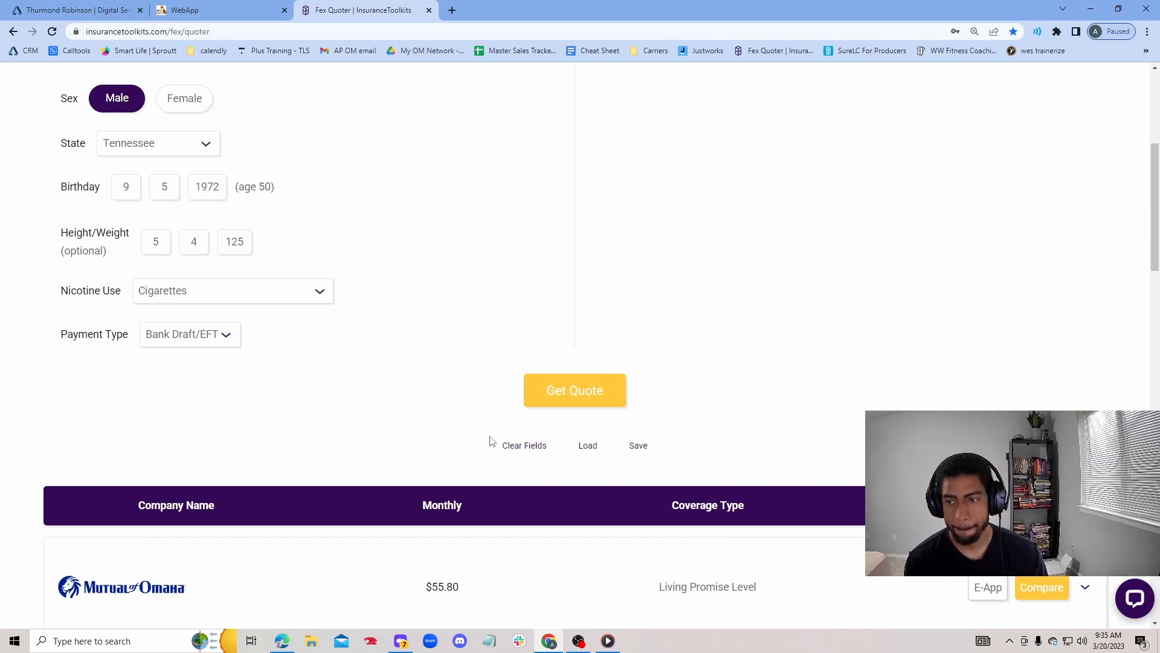
pyautogui.moveTo(808, 469)
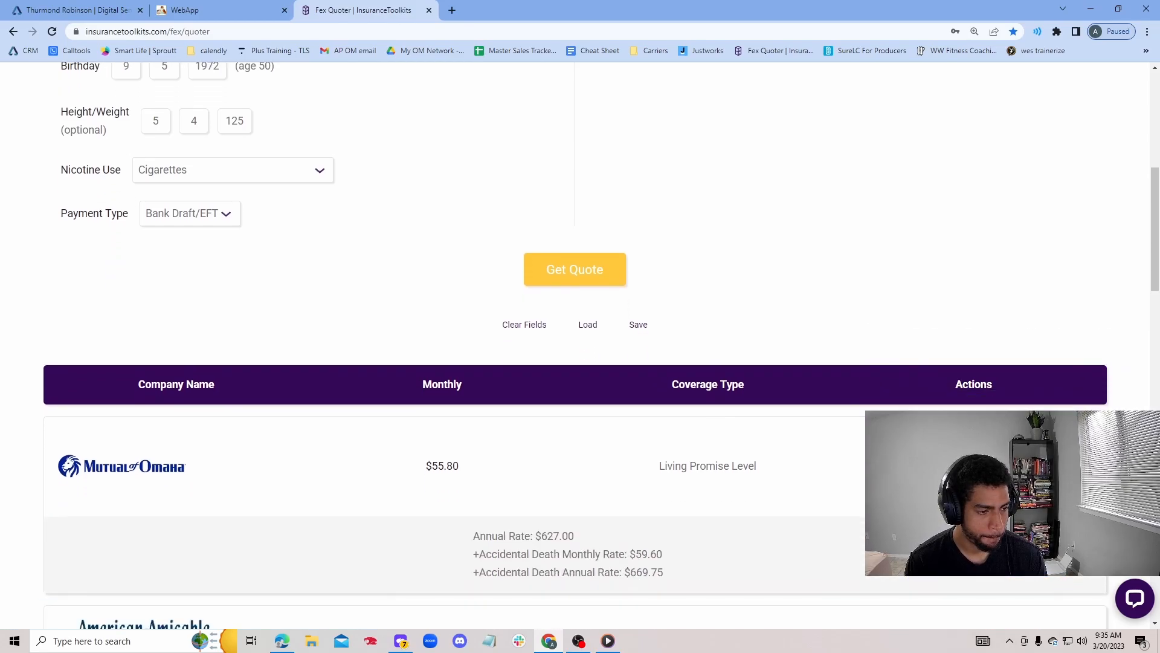
pyautogui.moveTo(688, 478)
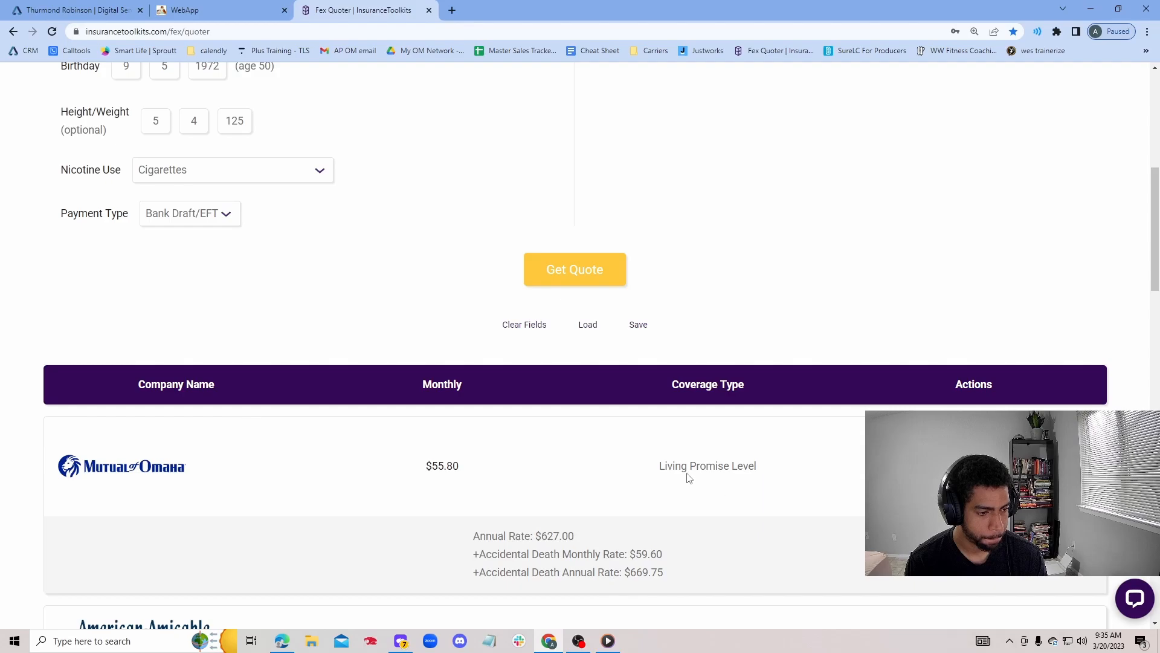
pyautogui.moveTo(610, 482)
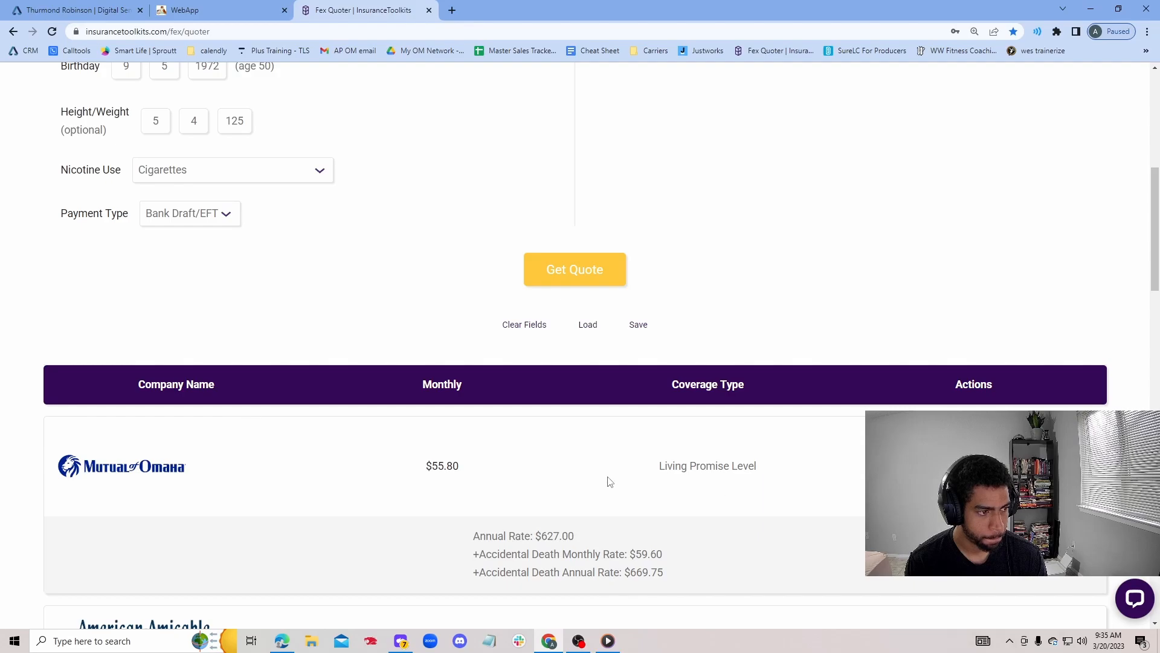
pyautogui.moveTo(508, 320)
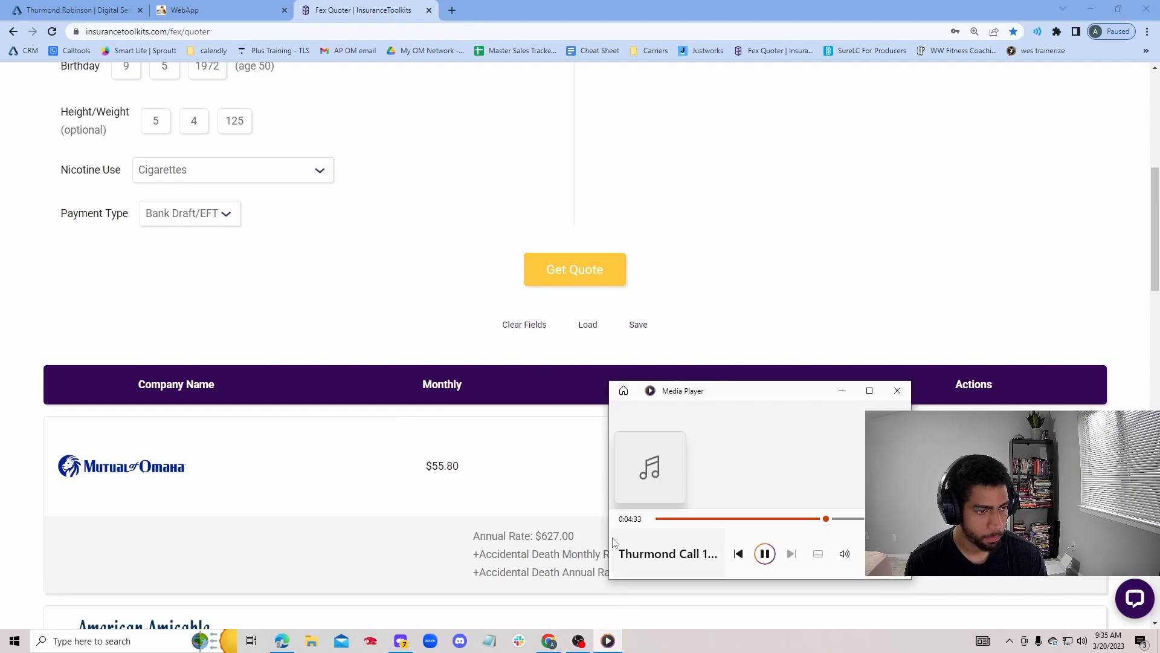
pyautogui.moveTo(529, 438)
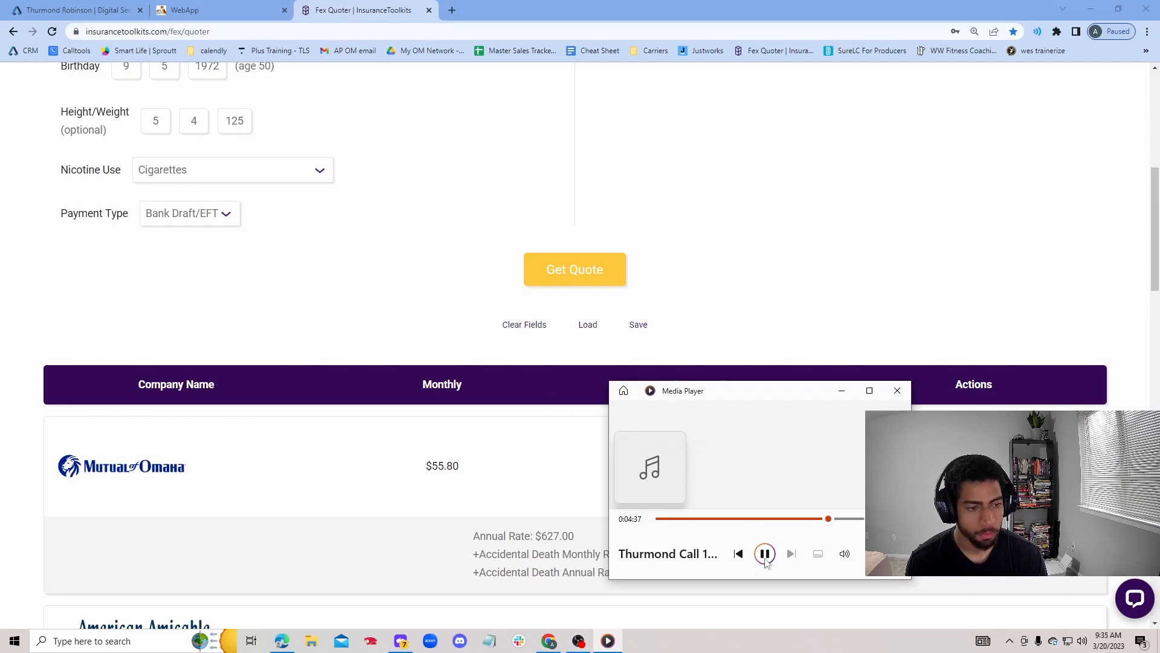
pyautogui.moveTo(765, 554)
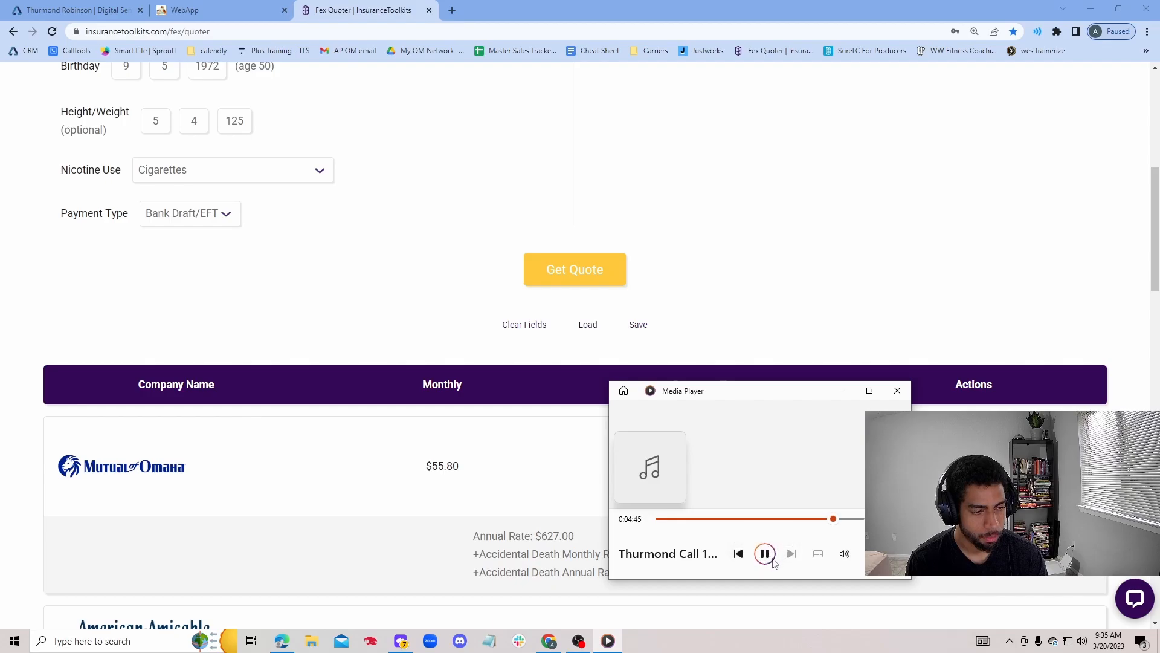
pyautogui.moveTo(764, 553)
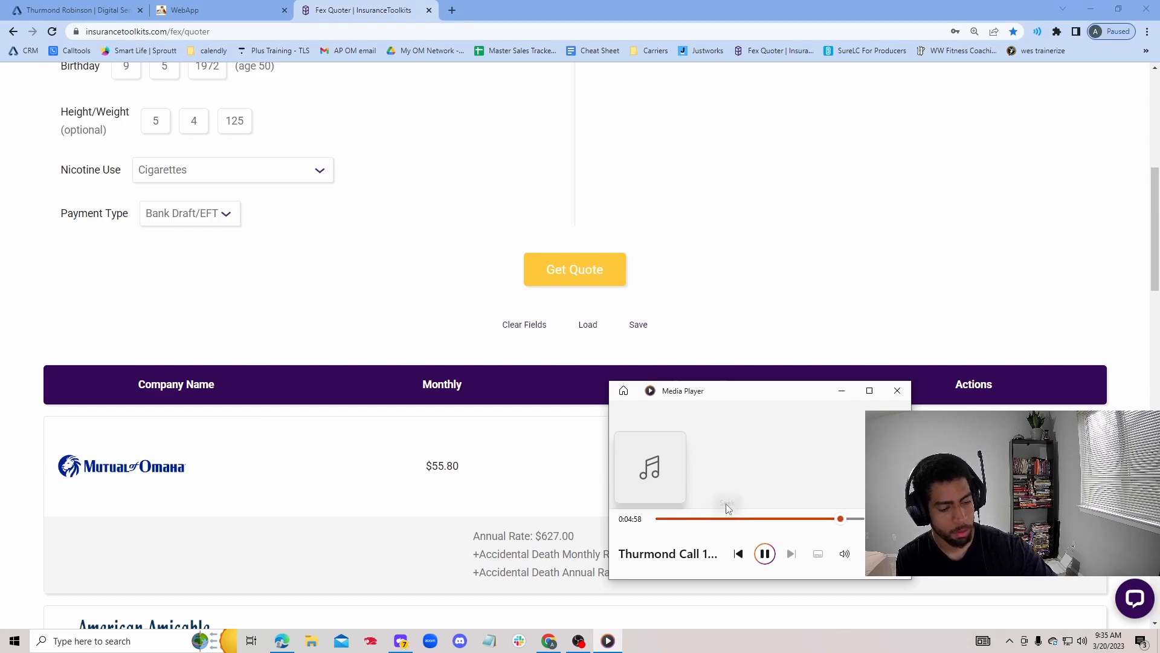
pyautogui.moveTo(721, 504)
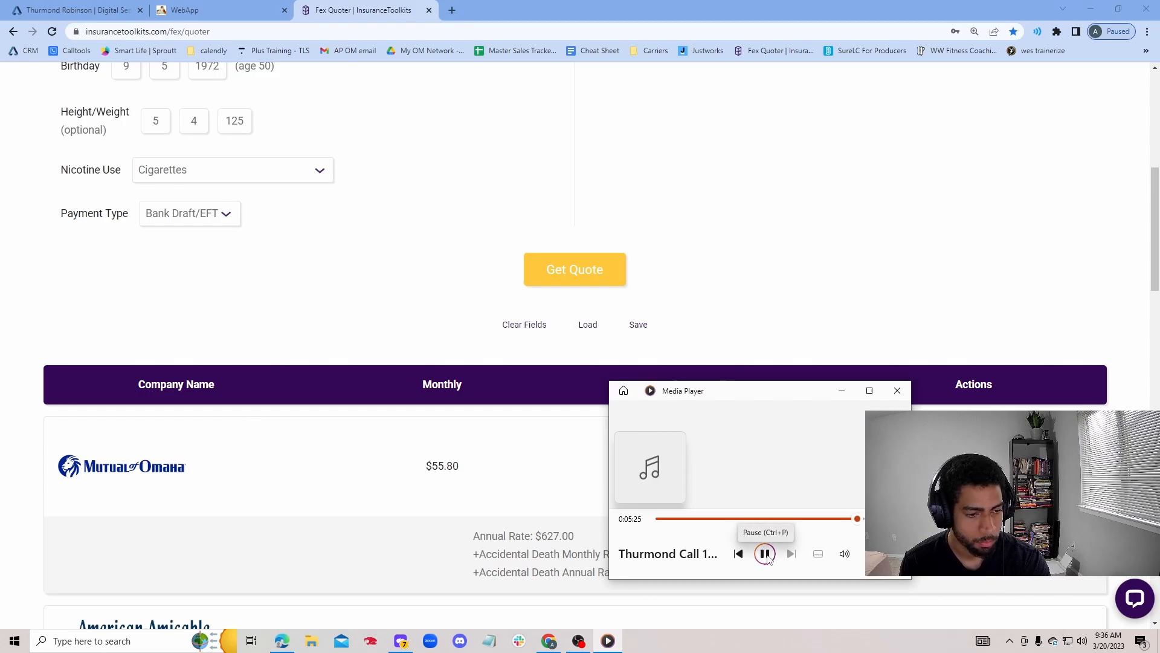
# Pause the call recording at about 5:26 and close Media Player
pyautogui.click(765, 553)
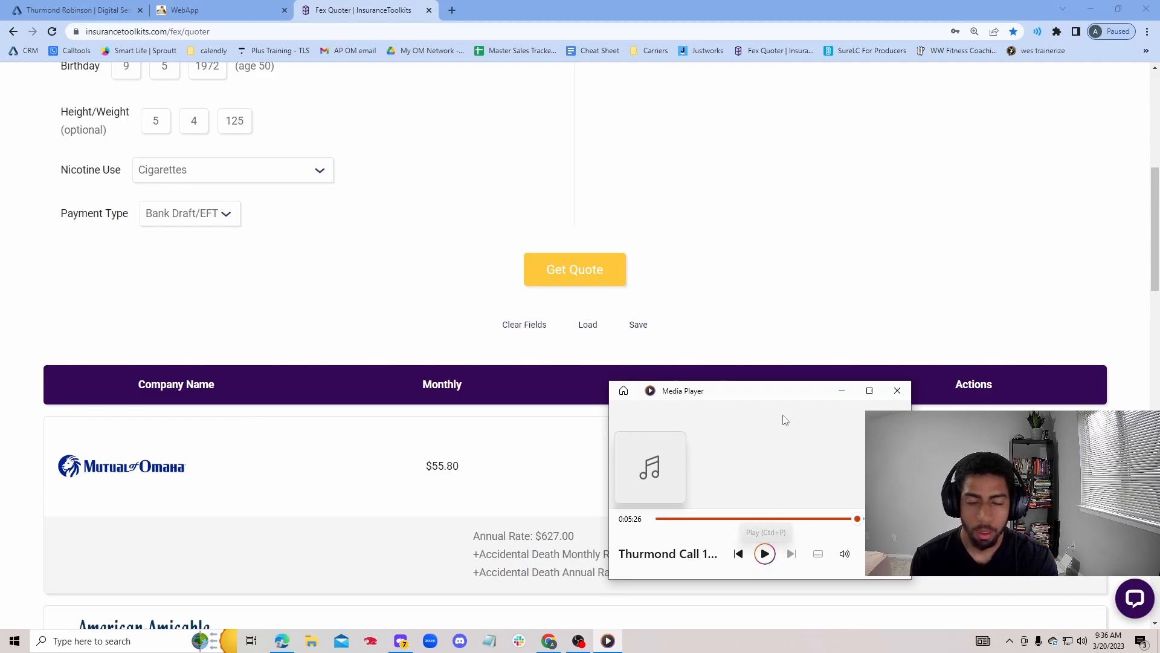
pyautogui.click(897, 390)
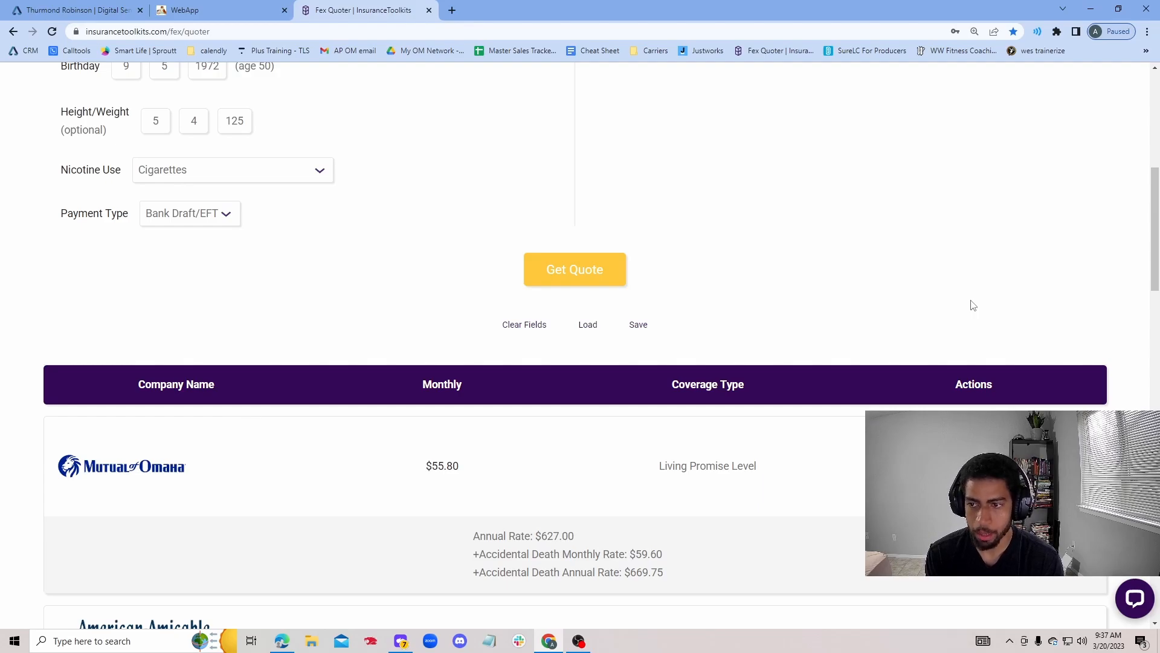
# Expand American-Amicable's $59.56 quote to show $676.80 annual and $62.20 accidental death rates
pyautogui.scroll(-3)
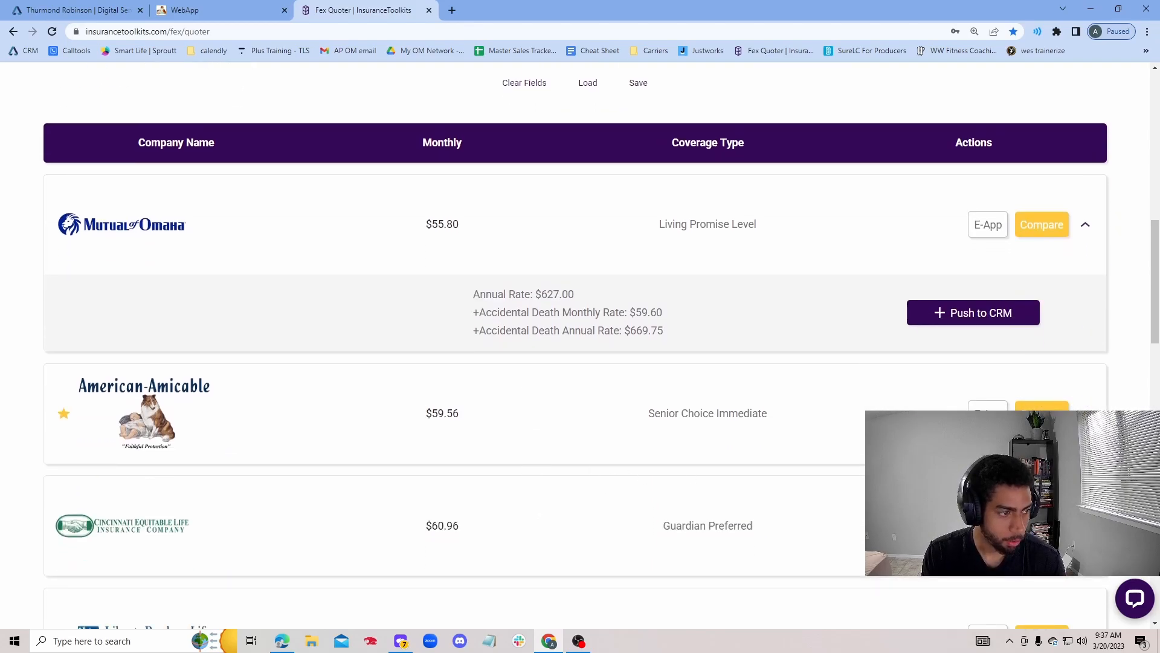
pyautogui.click(1084, 413)
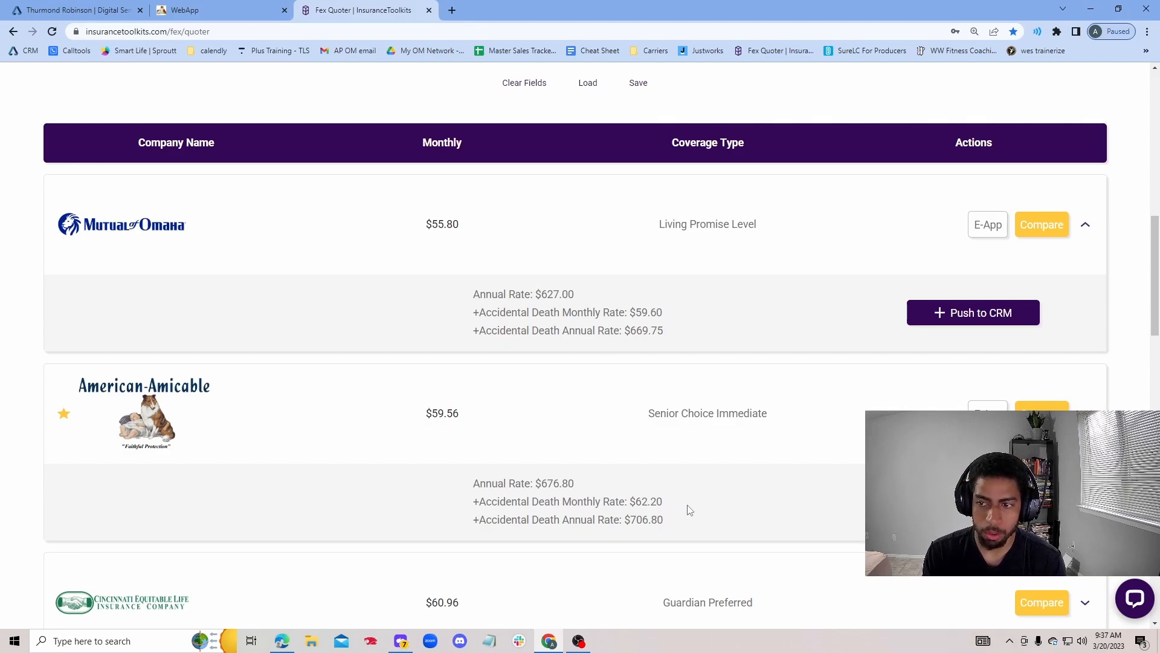
pyautogui.moveTo(685, 517)
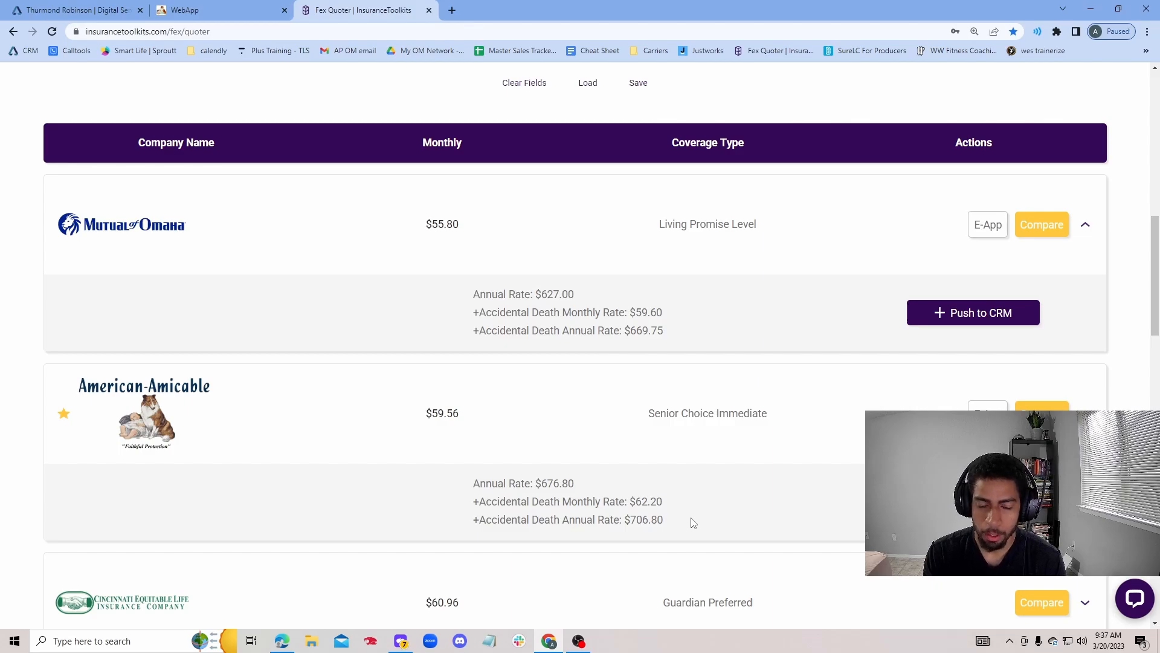
pyautogui.scroll(-3)
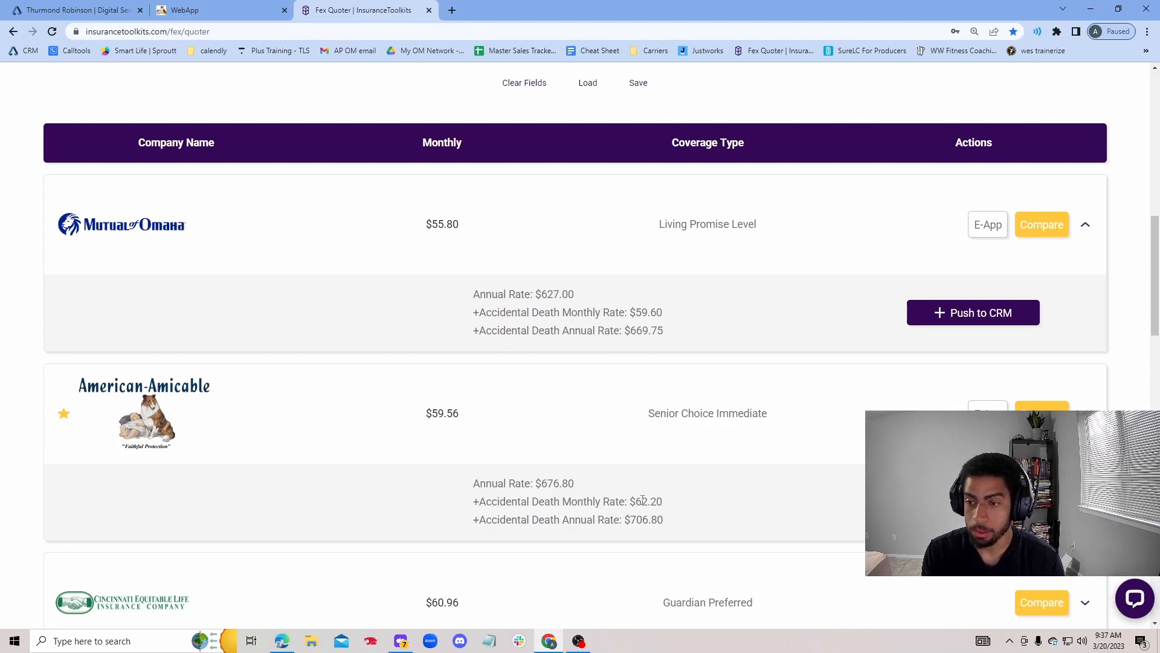
pyautogui.moveTo(595, 499)
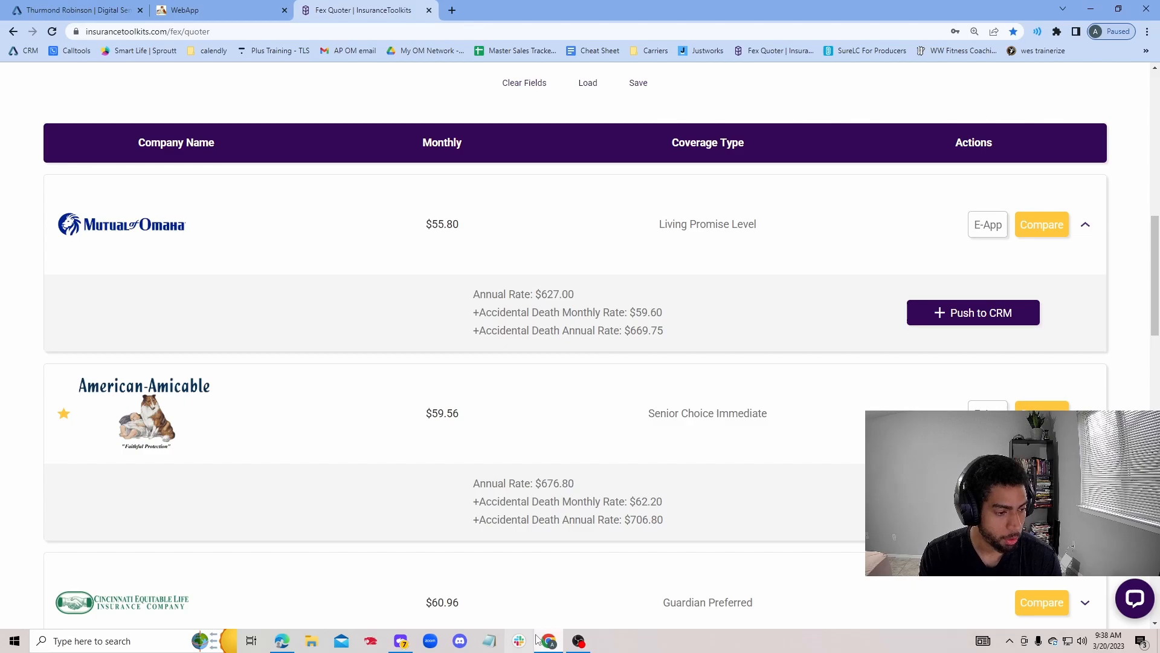
# Bring up the DigitalBGA Self-Grading Rubric PDF and scroll through its eleven questions to Notes
pyautogui.click(237, 9)
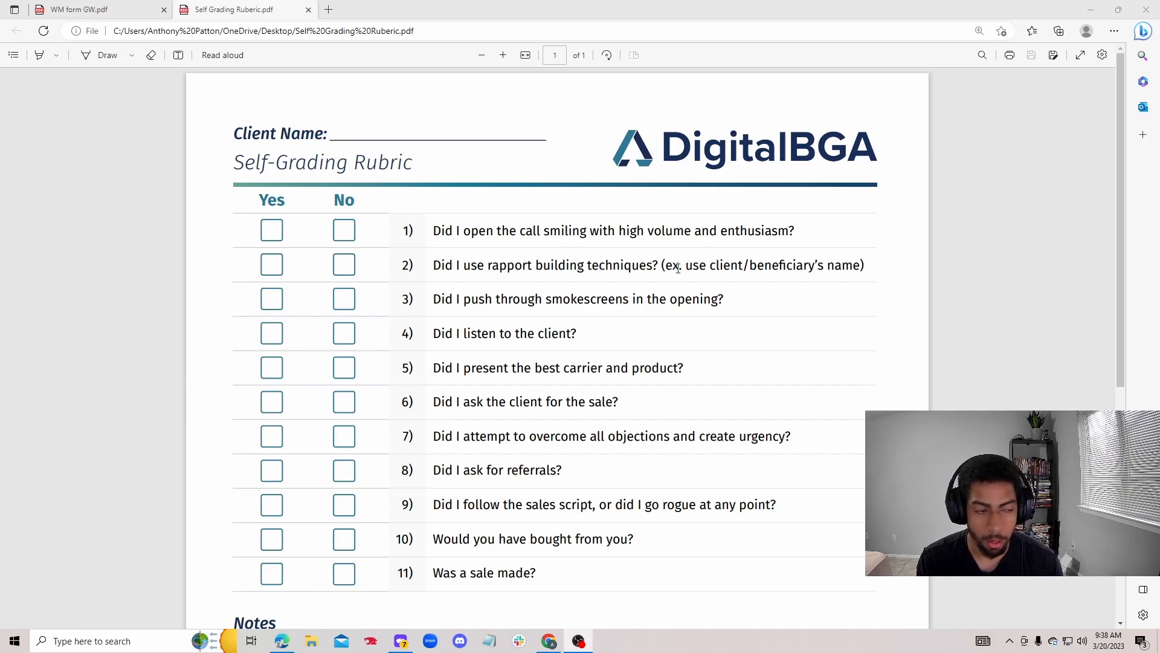
pyautogui.moveTo(635, 215)
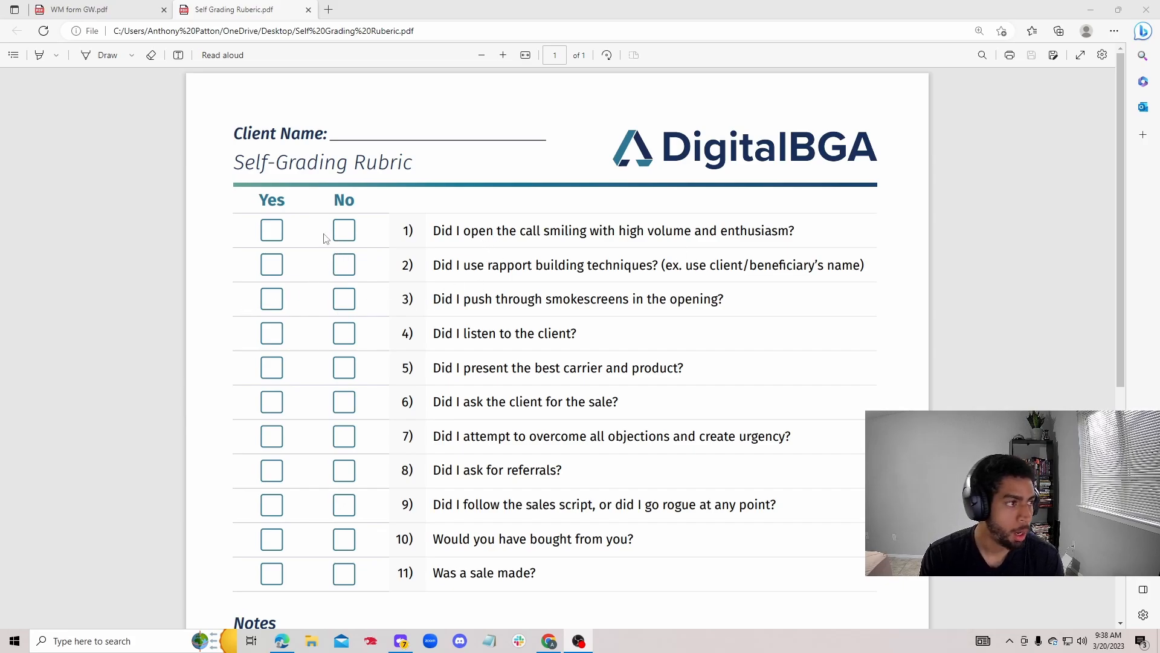
pyautogui.scroll(-3)
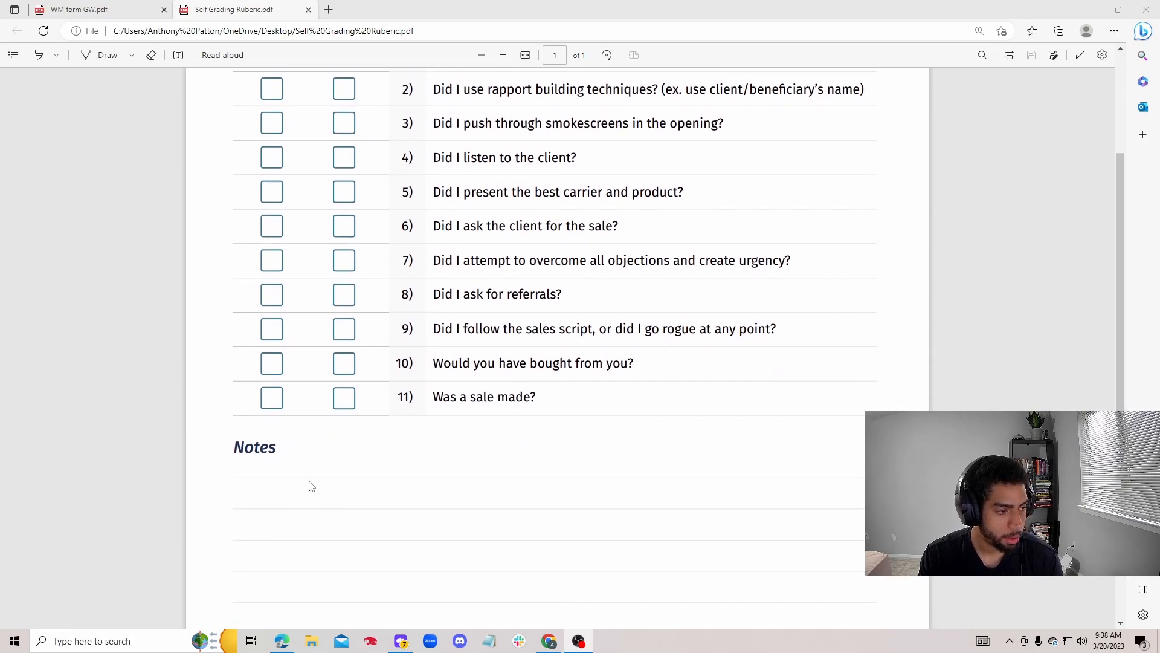
pyautogui.moveTo(359, 449)
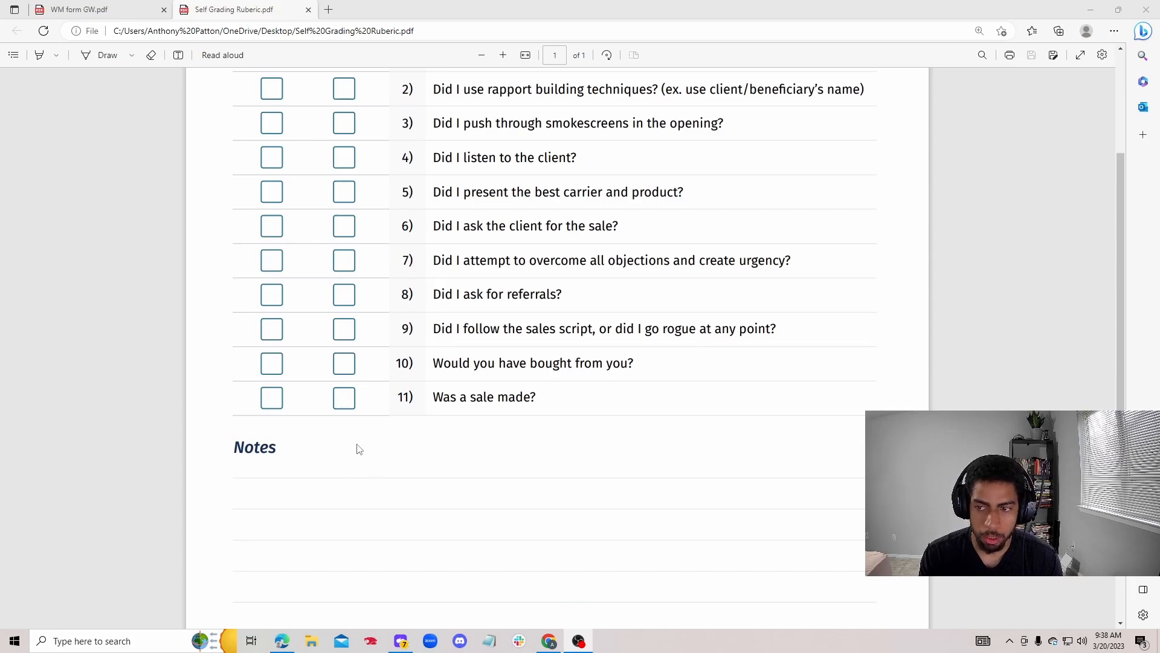
pyautogui.moveTo(481, 469)
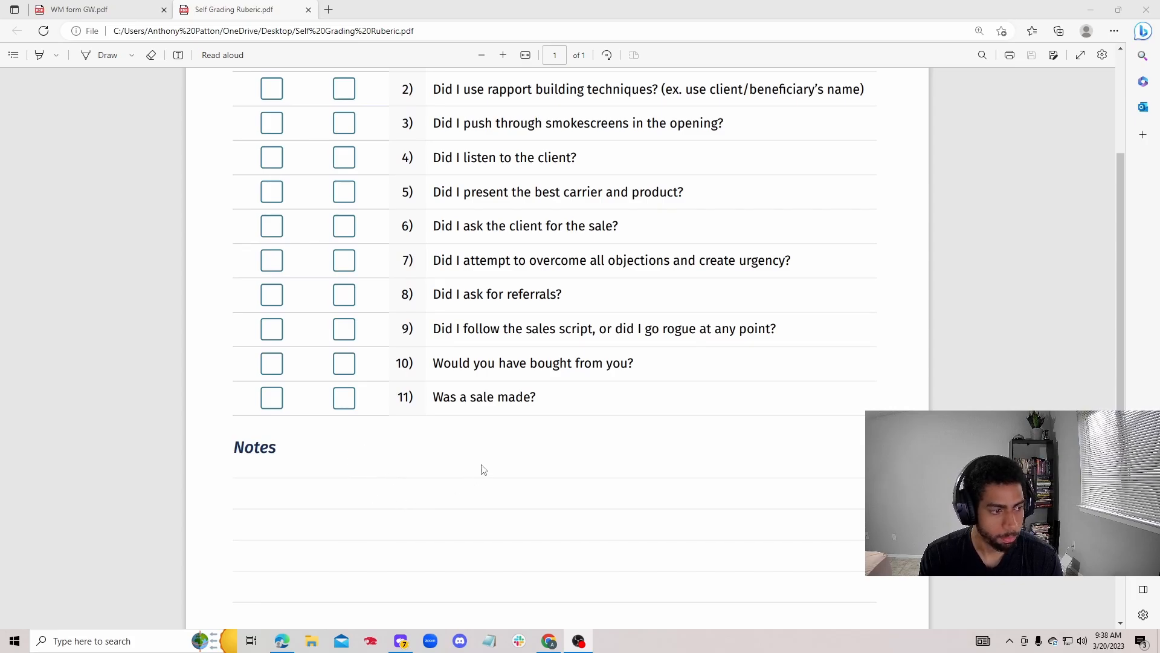
pyautogui.moveTo(714, 514)
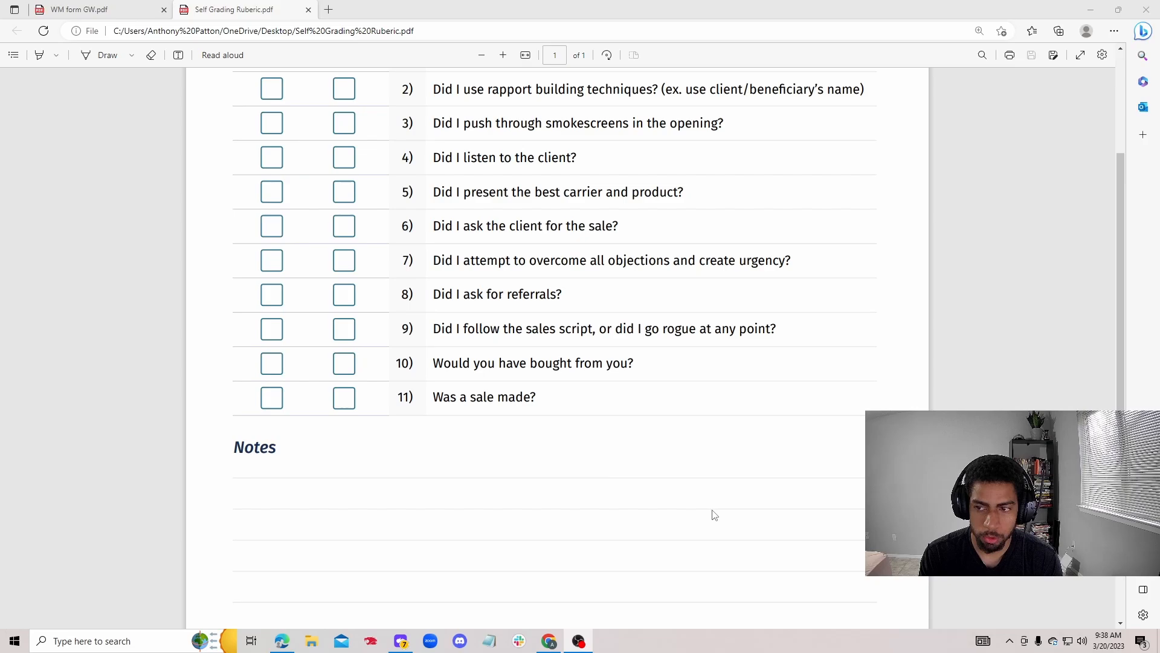
pyautogui.moveTo(536, 479)
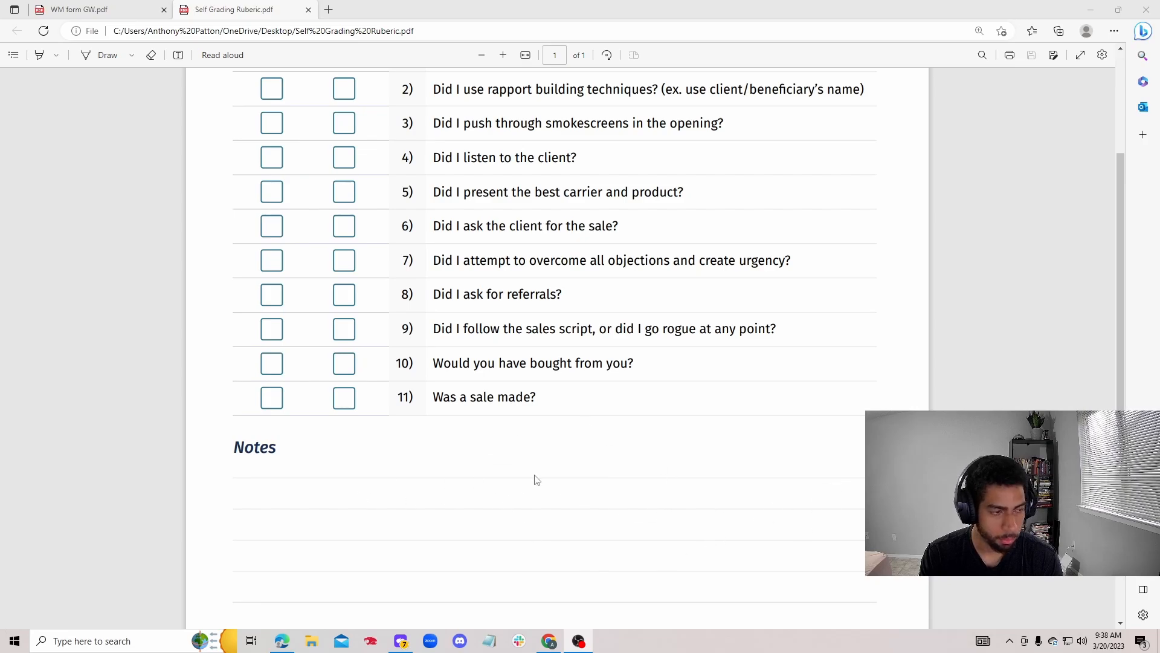